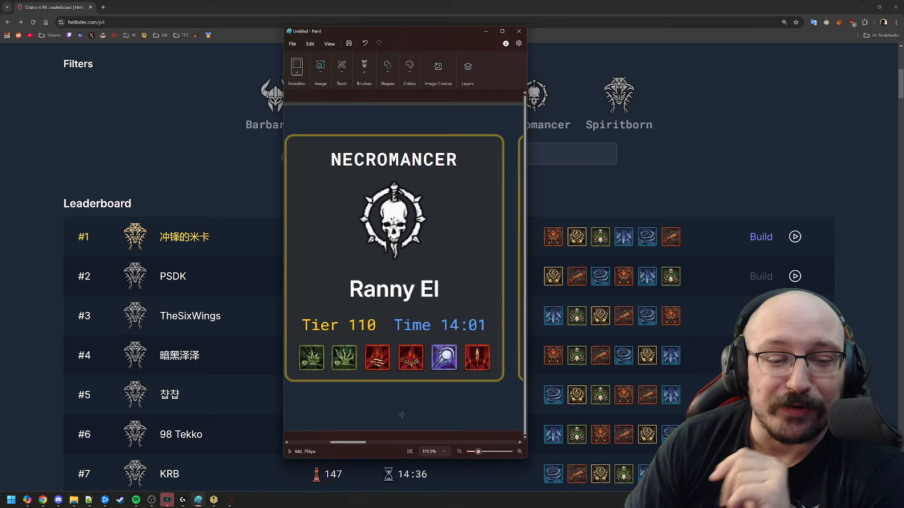
mouse_move(411, 411)
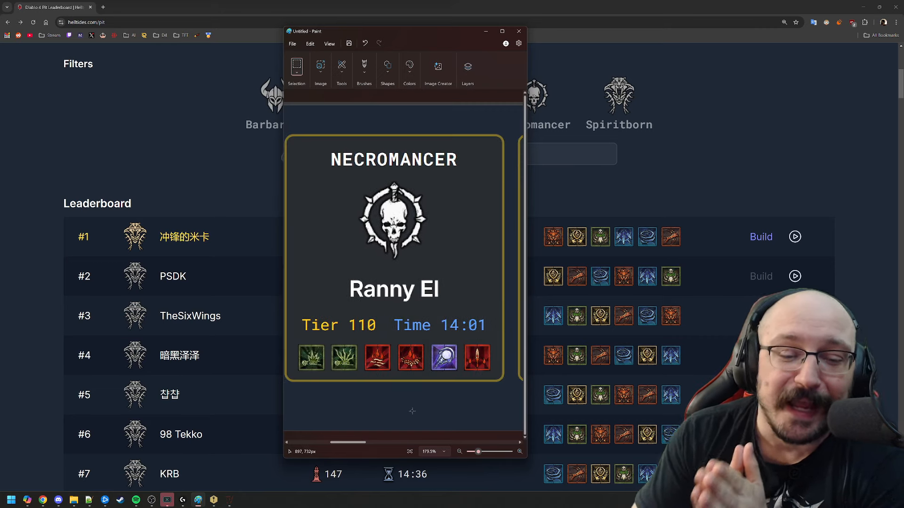
Dismiss the Necromancer card (tier 110, 14:01) in Paint
left_click(516, 31)
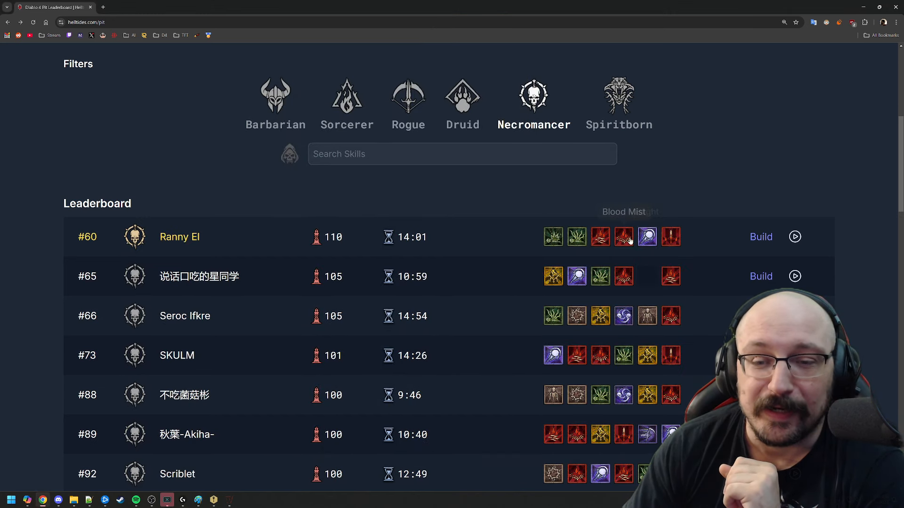
mouse_move(622, 237)
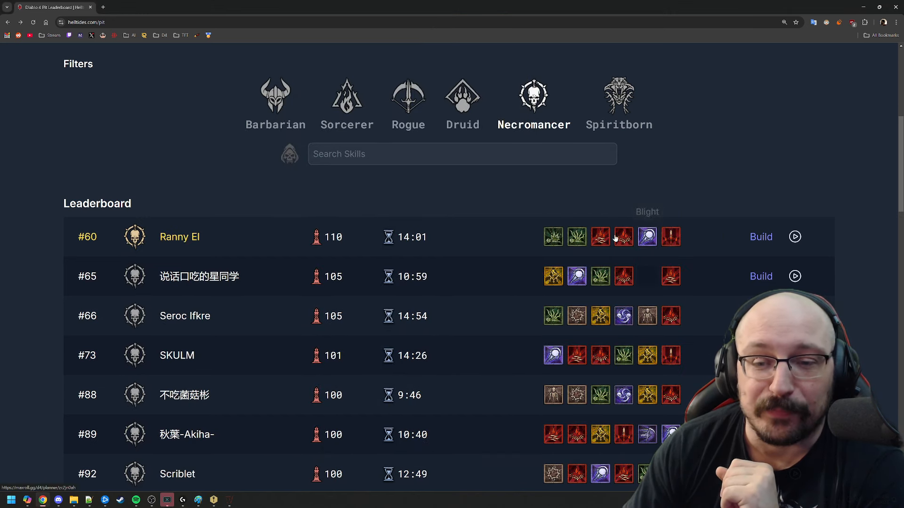
mouse_move(419, 210)
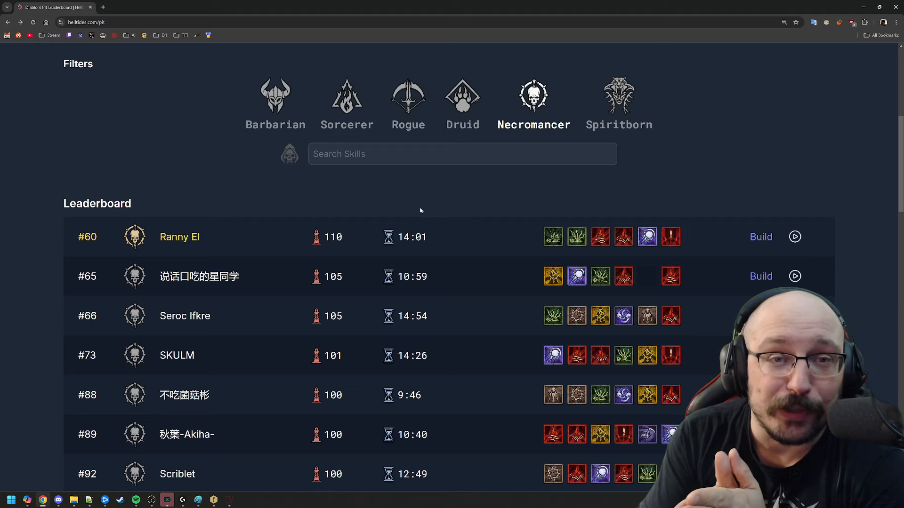
mouse_move(757, 237)
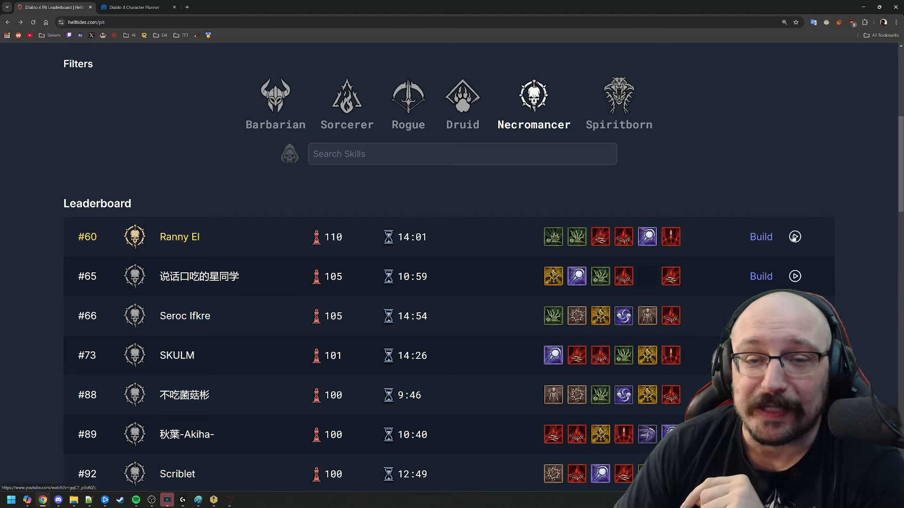
Watch the top Necromancer's Spirit Wave Pit 110 run, skip ahead, then close it
left_click(794, 237)
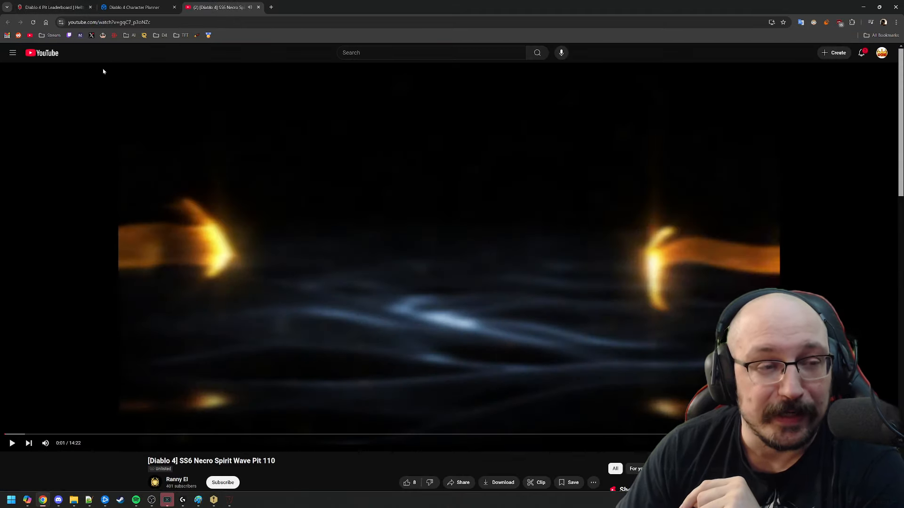
left_click(246, 436)
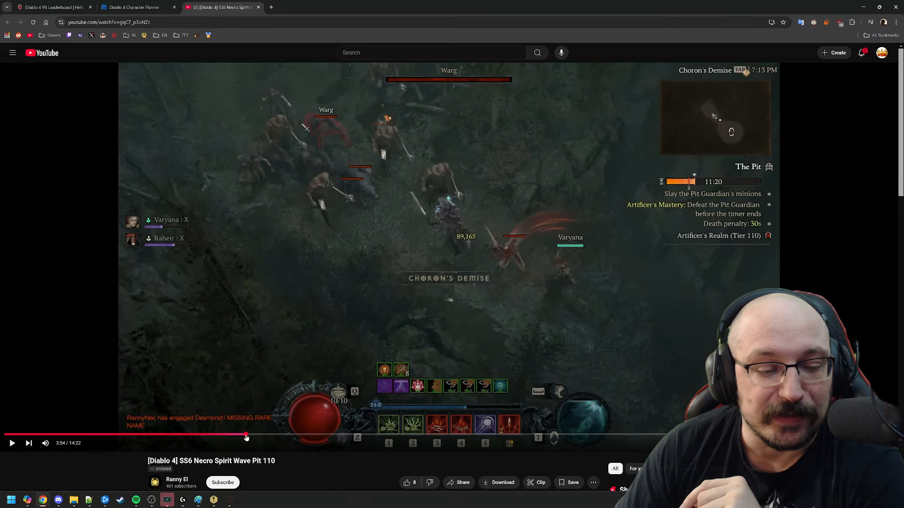
mouse_move(310, 419)
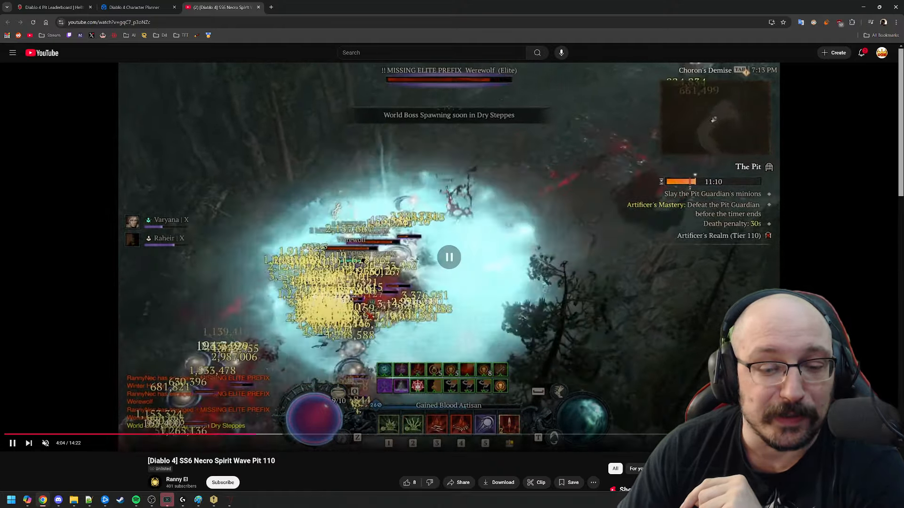
left_click(136, 7)
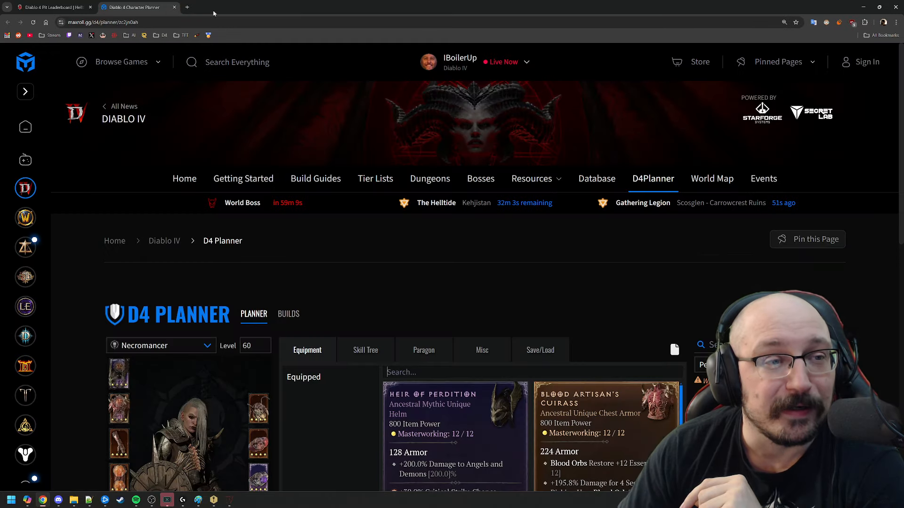
scroll("down", 3)
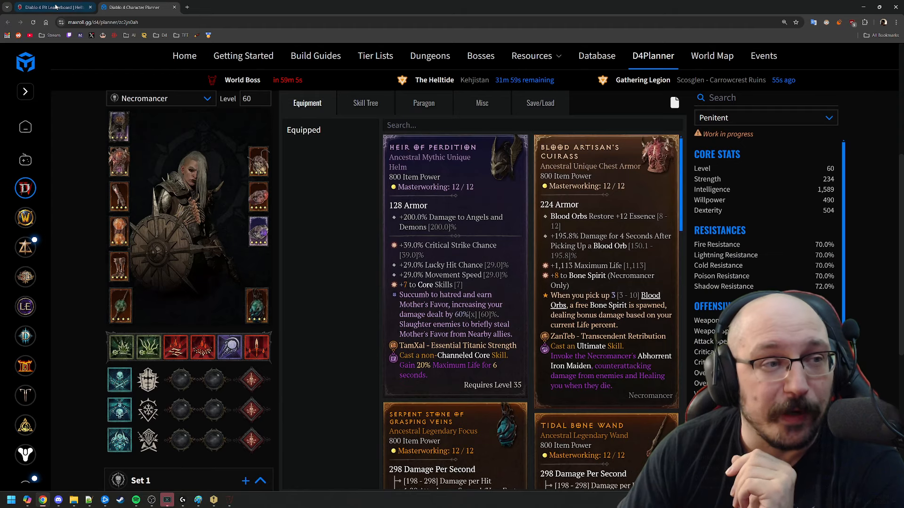
Return to the pit leaderboard and scroll through the lower-ranked Necromancer entries
left_click(136, 7)
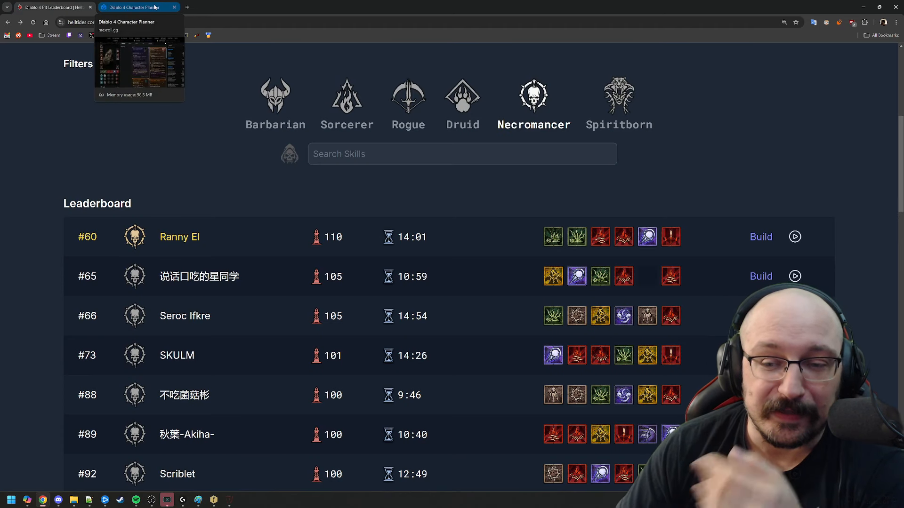
mouse_move(171, 36)
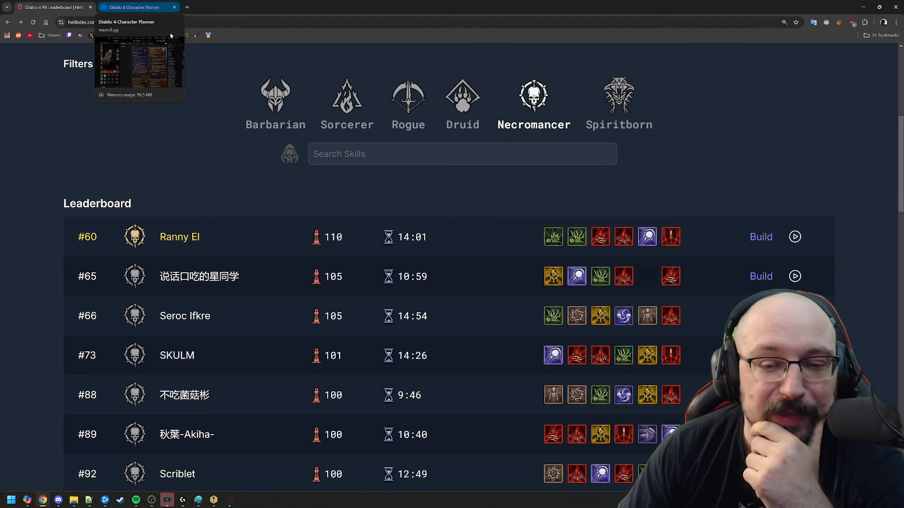
mouse_move(456, 238)
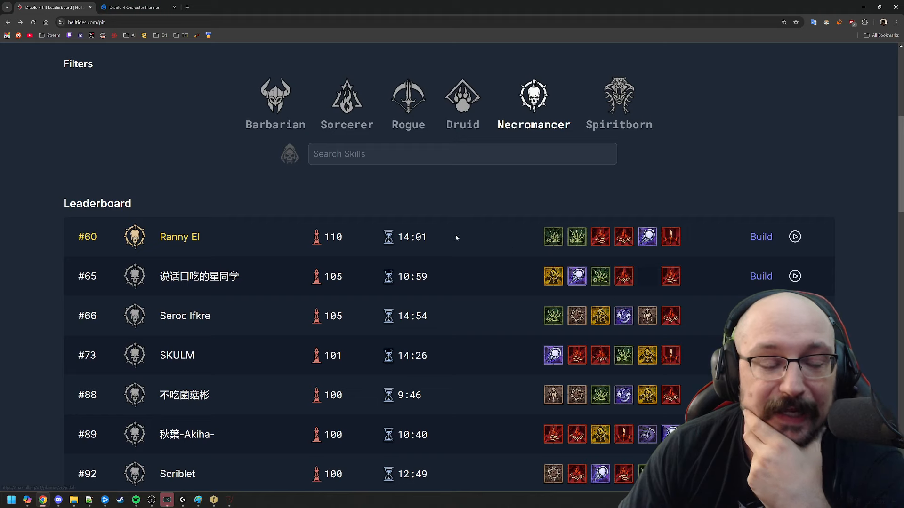
mouse_move(460, 218)
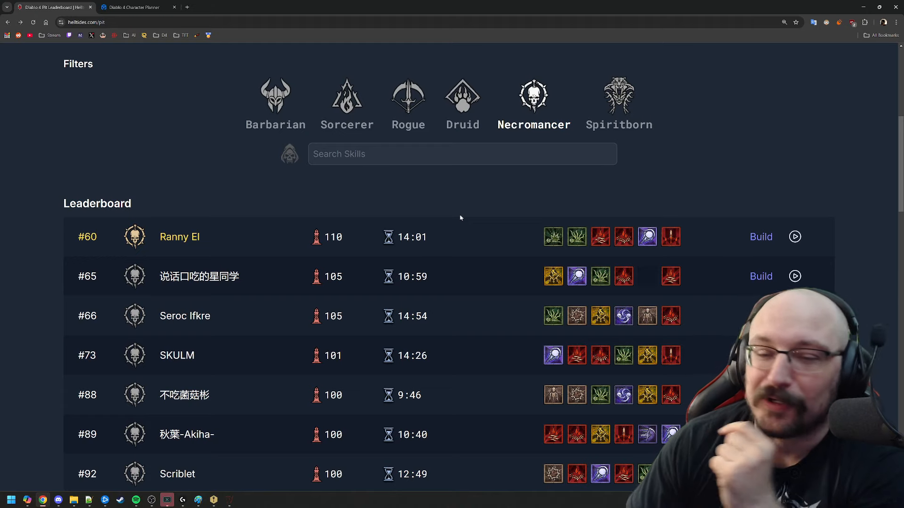
scroll("down", 3)
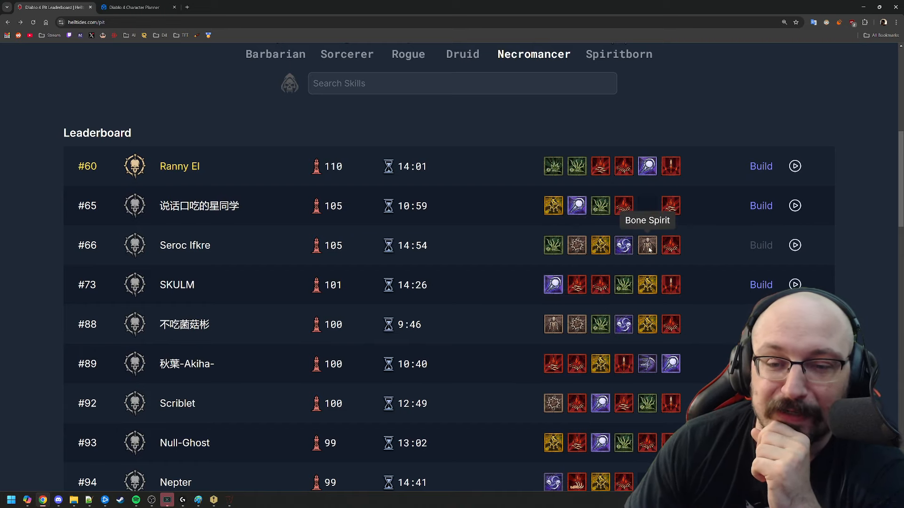
scroll("down", 3)
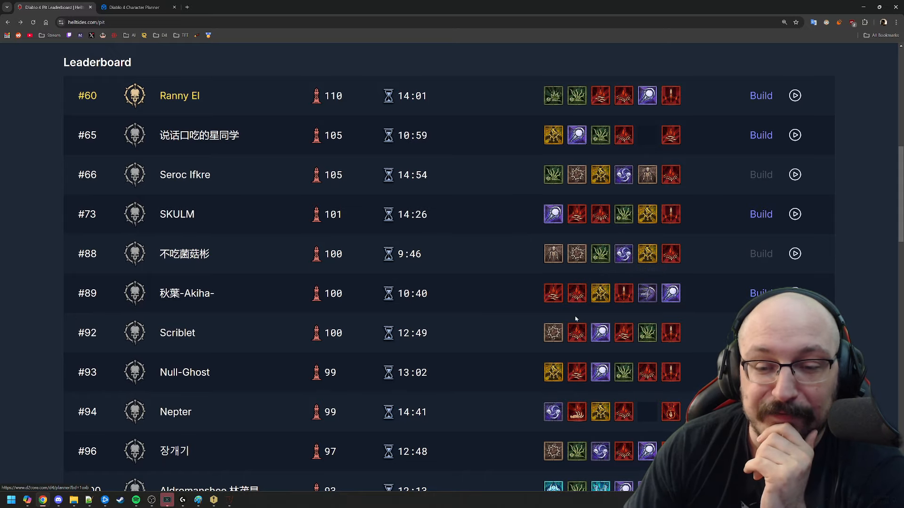
scroll("down", 3)
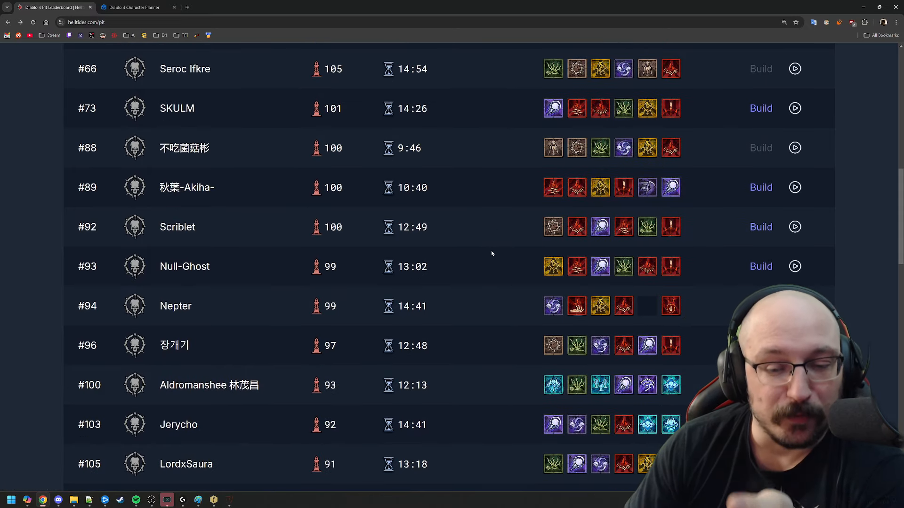
scroll("down", 3)
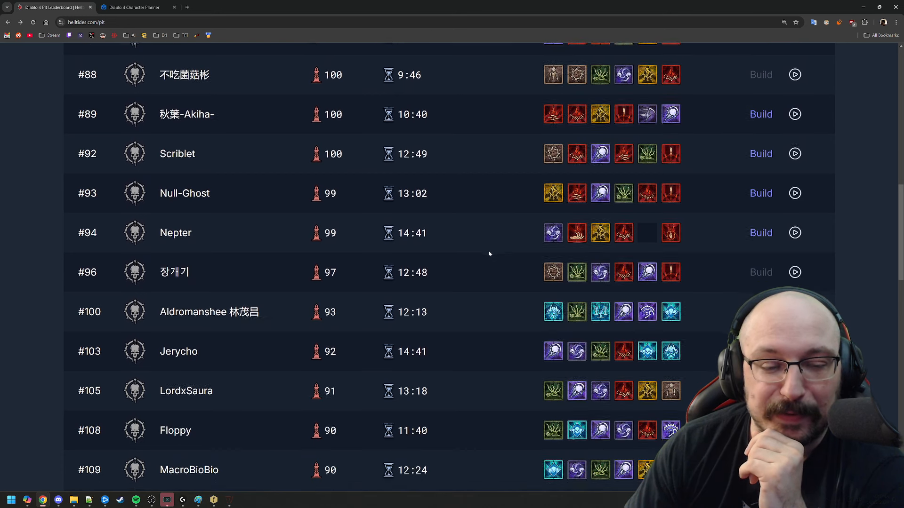
scroll("down", 3)
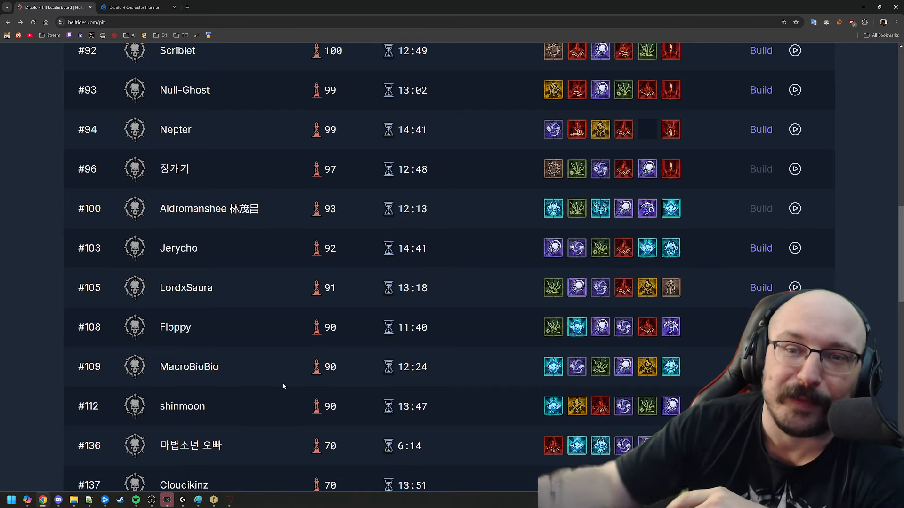
scroll("up", 3)
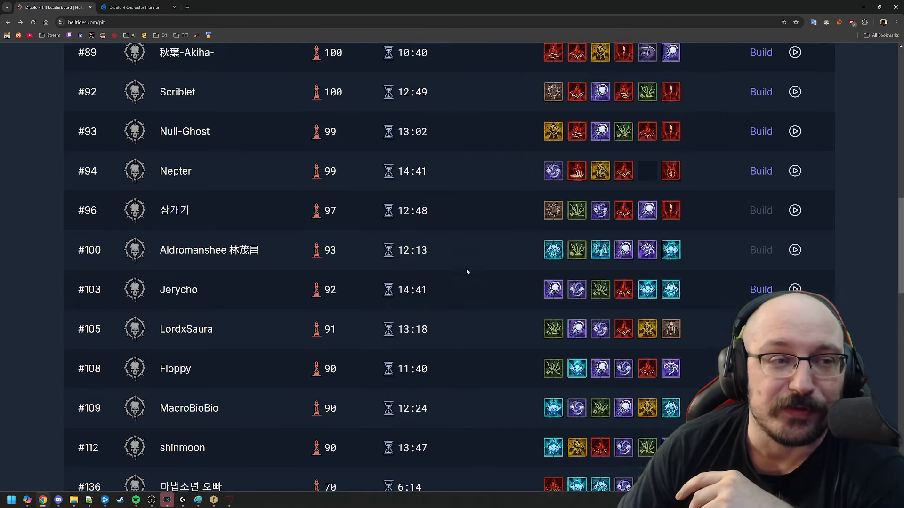
scroll("up", 3)
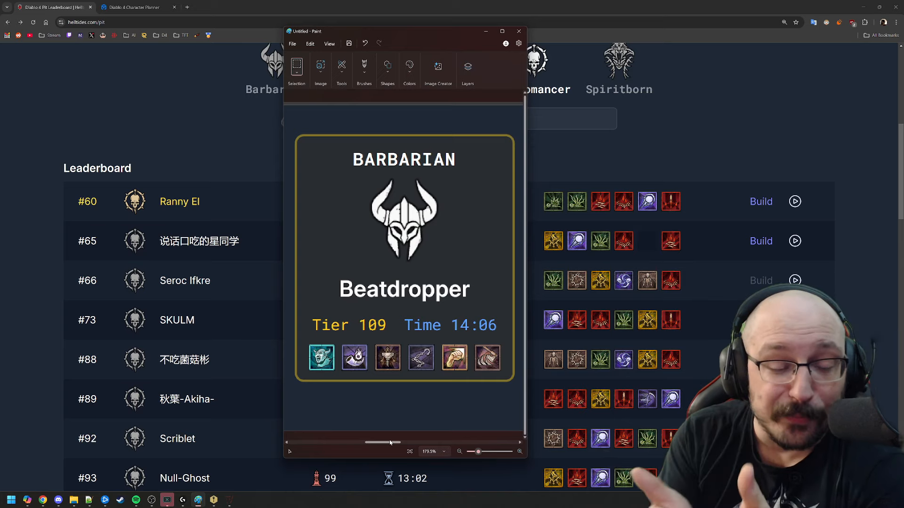
mouse_move(373, 241)
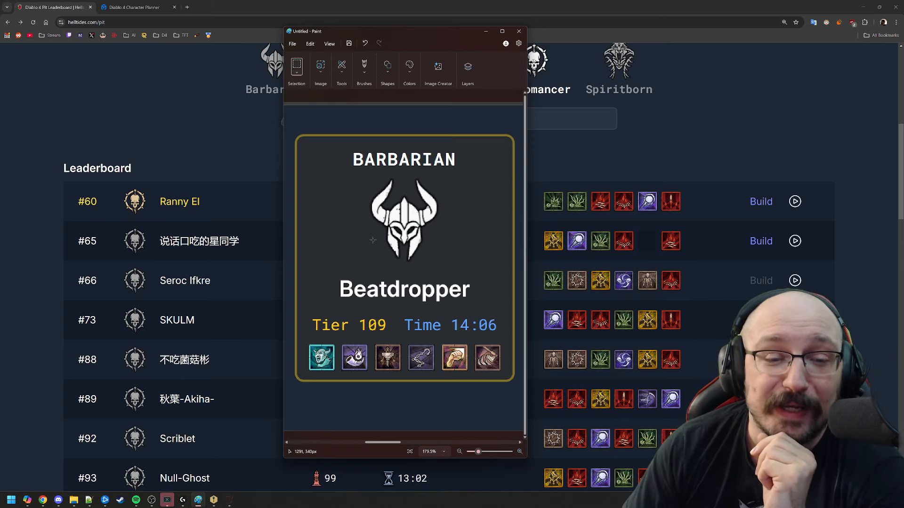
Dismiss Beatdropper's Barbarian card (tier 109, 14:06) in Paint
left_click(517, 31)
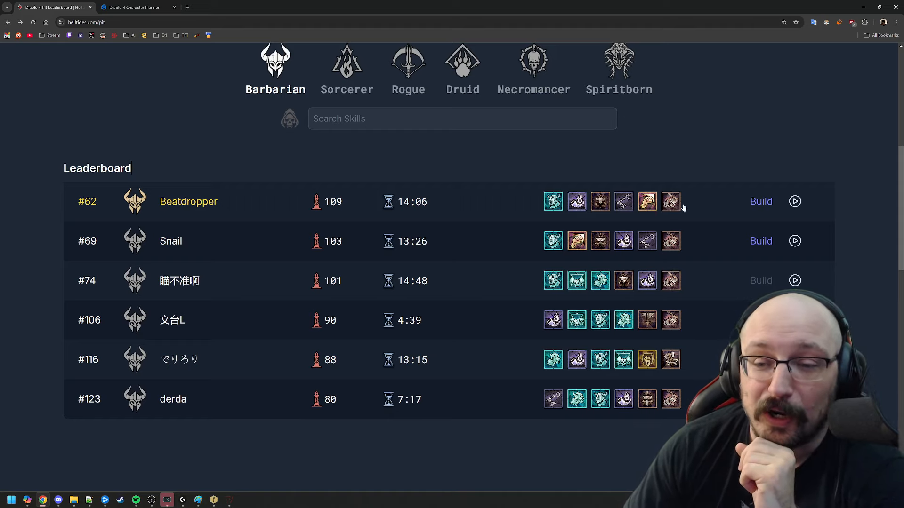
mouse_move(647, 321)
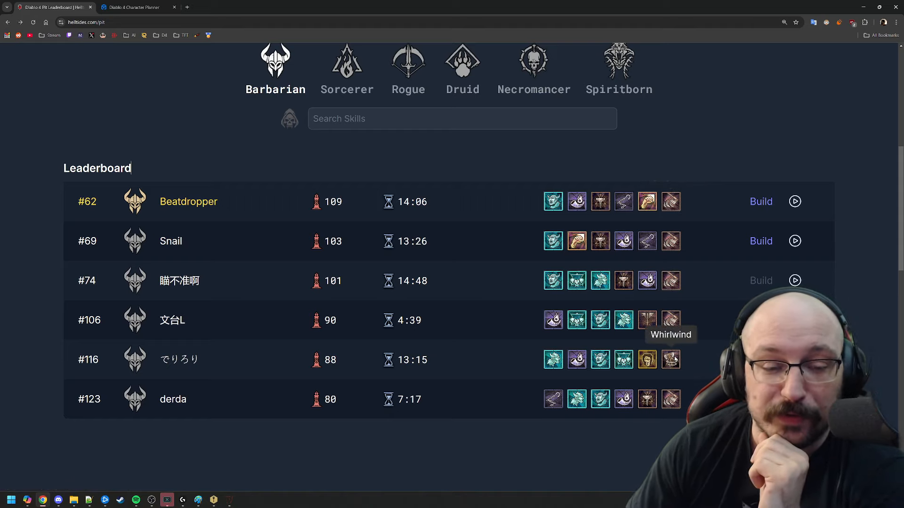
mouse_move(761, 202)
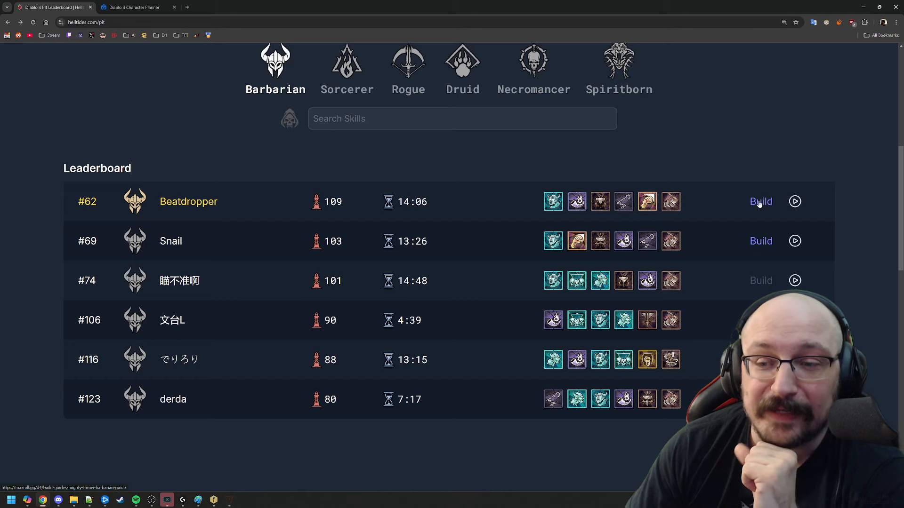
left_click(760, 201)
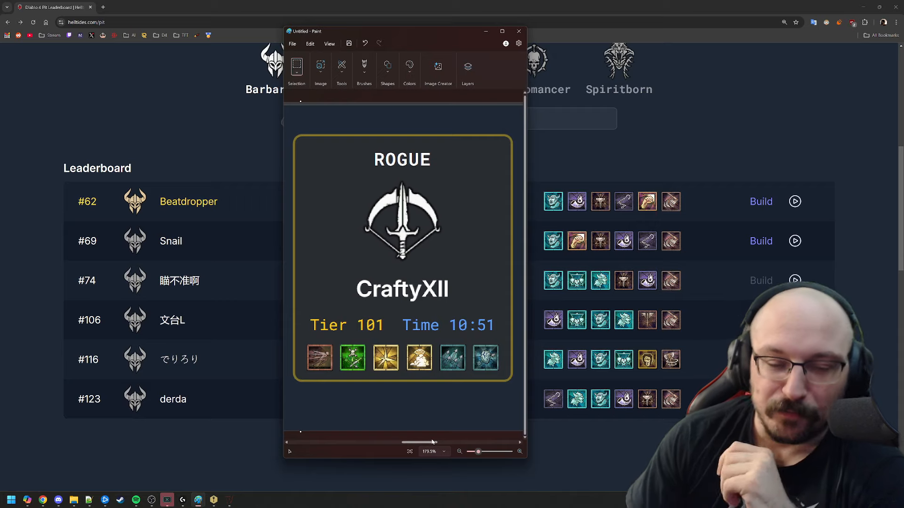
mouse_move(323, 315)
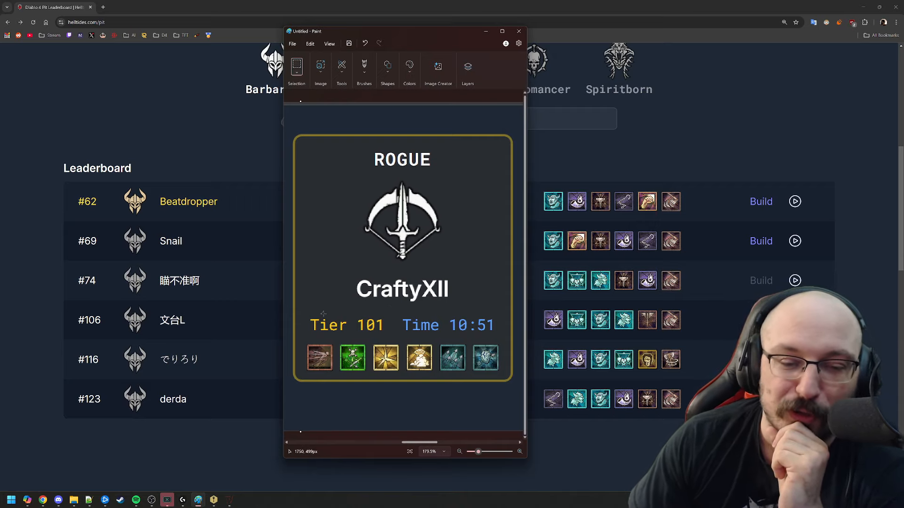
mouse_move(647, 167)
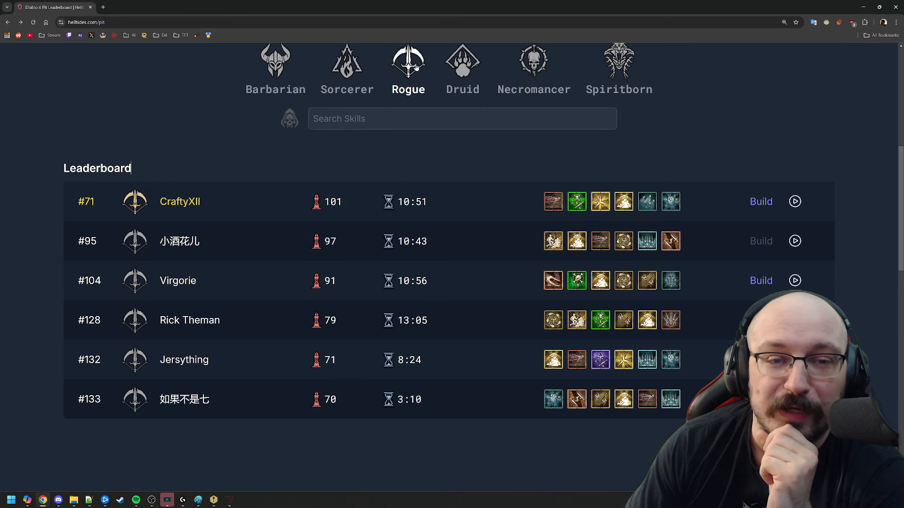
mouse_move(268, 210)
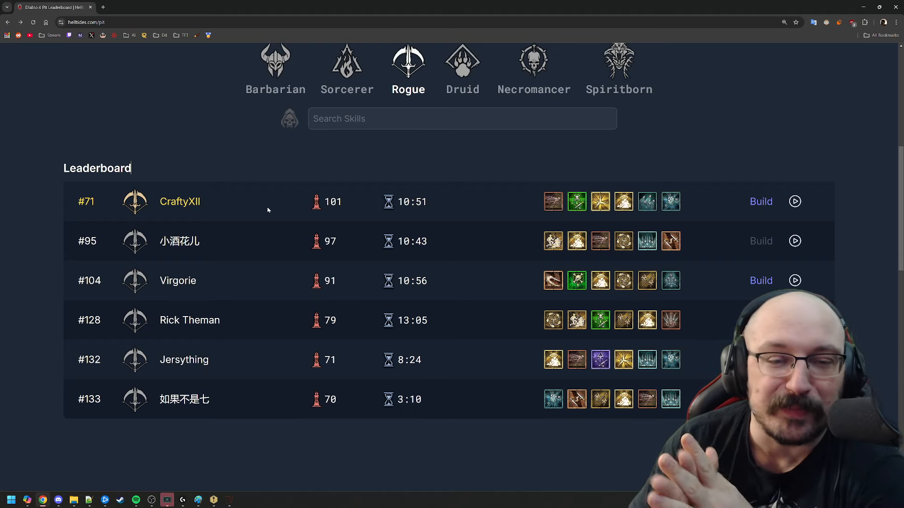
mouse_move(647, 202)
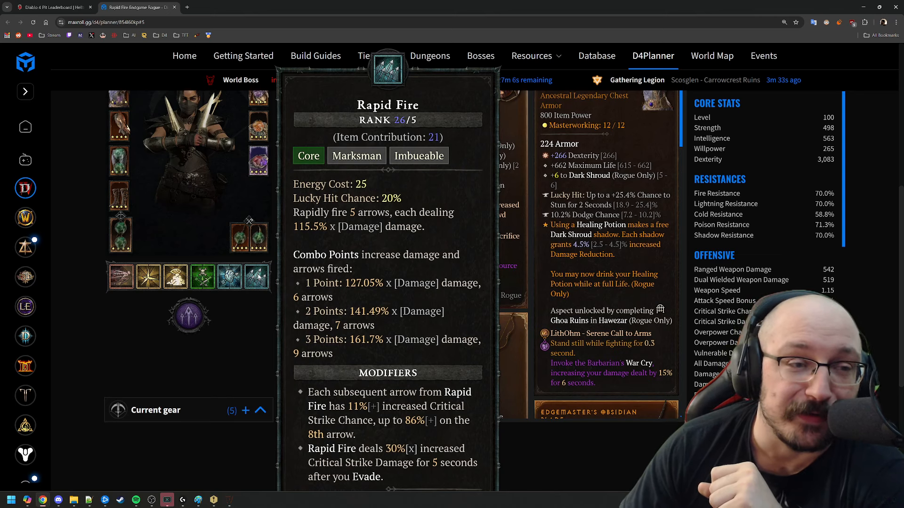
Go back to the Rogue pit leaderboard from the Maxroll Rapid Fire build
left_click(51, 7)
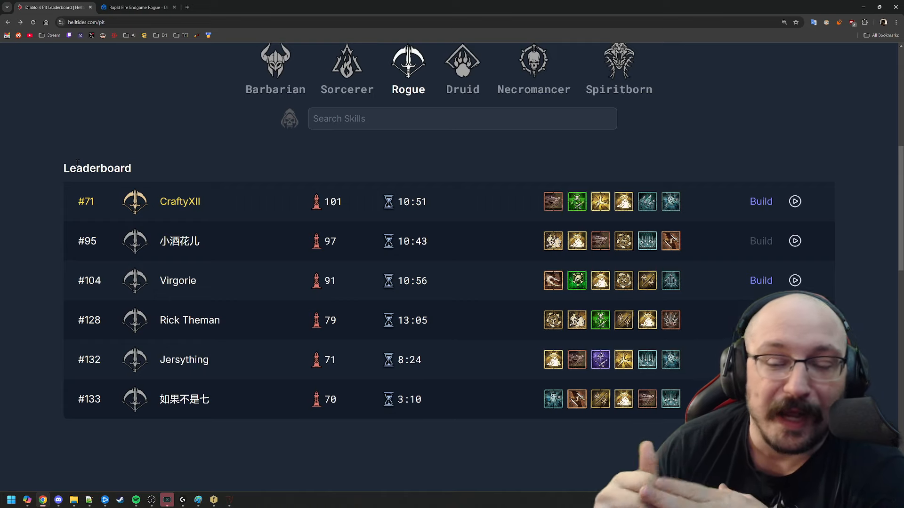
mouse_move(658, 194)
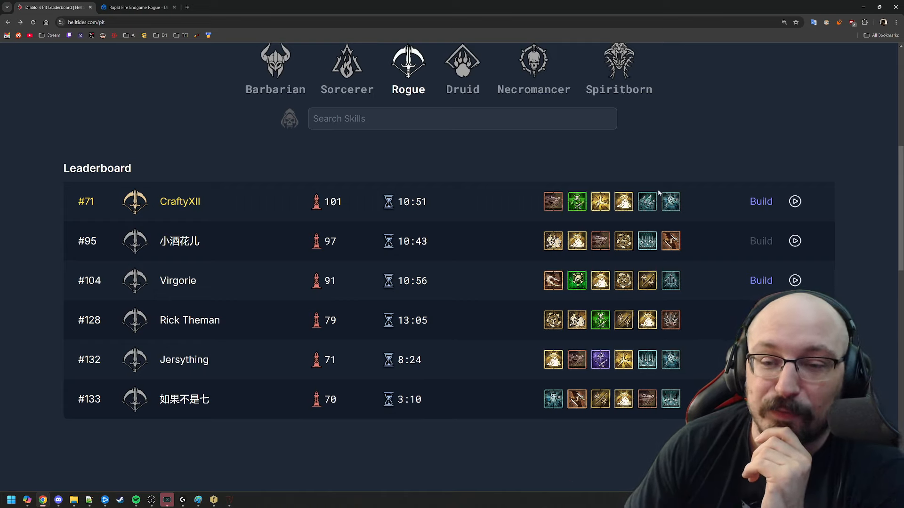
mouse_move(670, 201)
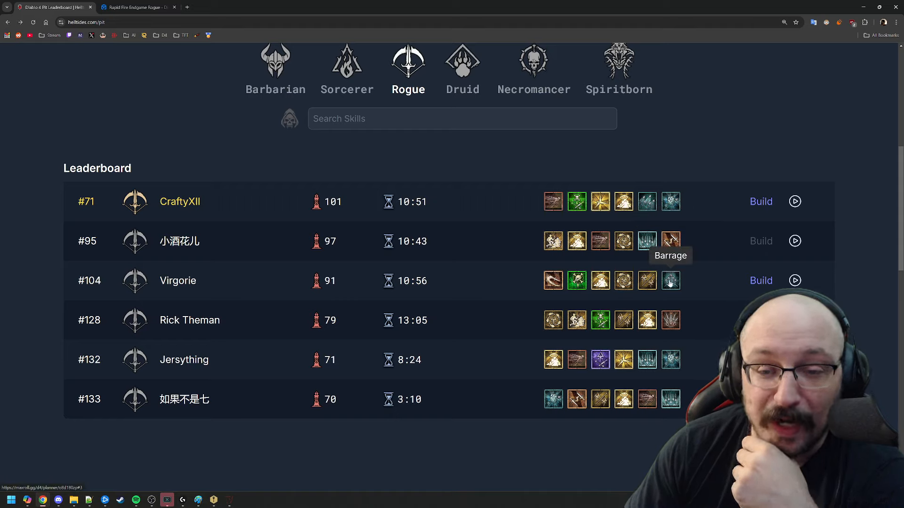
mouse_move(671, 280)
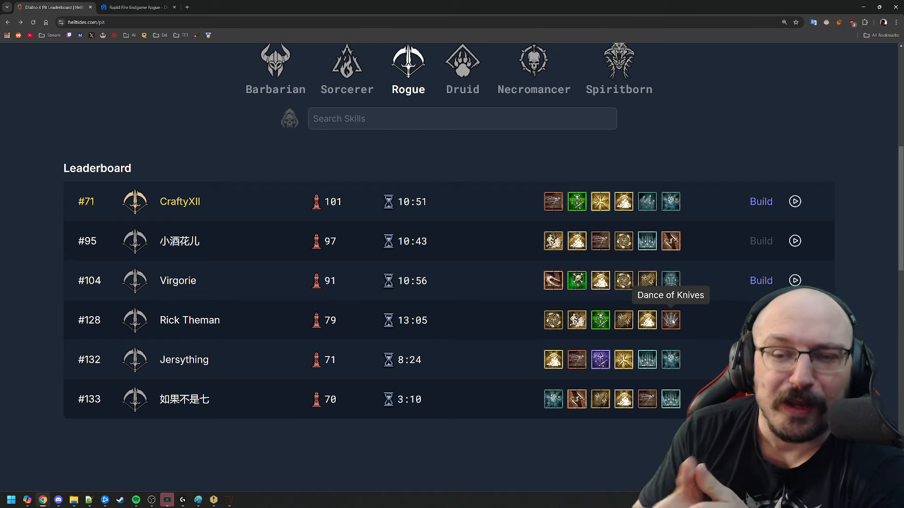
mouse_move(638, 264)
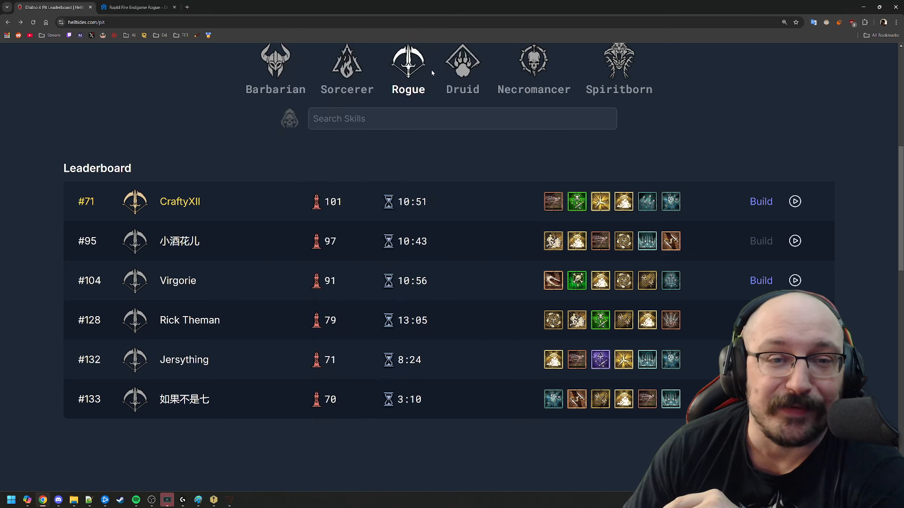
Show the Sorcerer leaderboard and open Roxy's linked build on Mobalytics
left_click(347, 69)
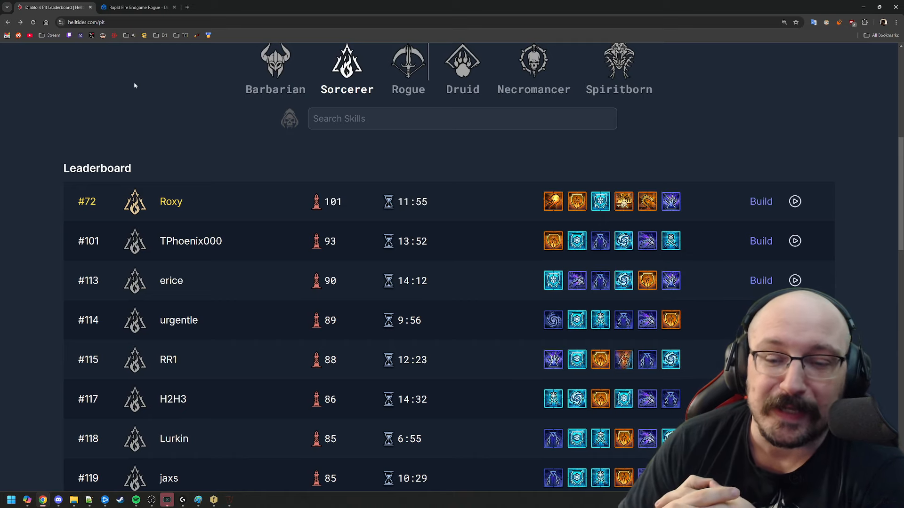
mouse_move(552, 201)
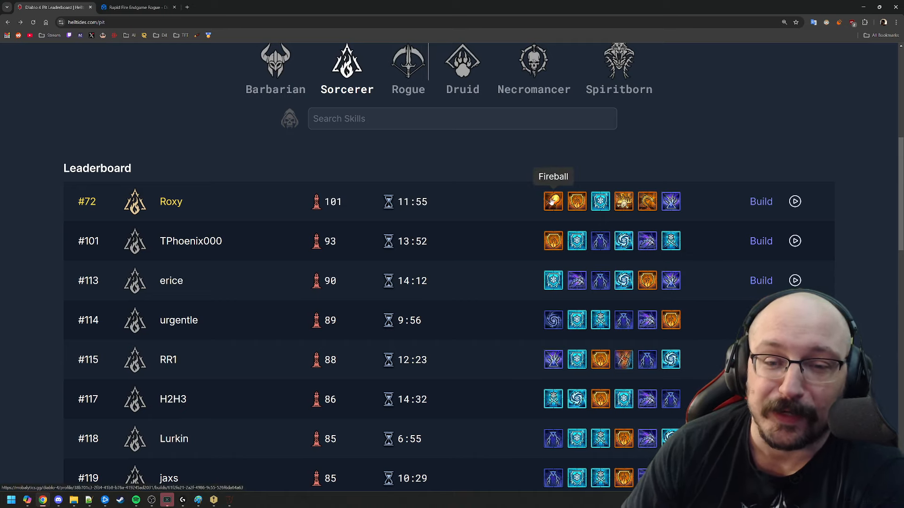
mouse_move(324, 205)
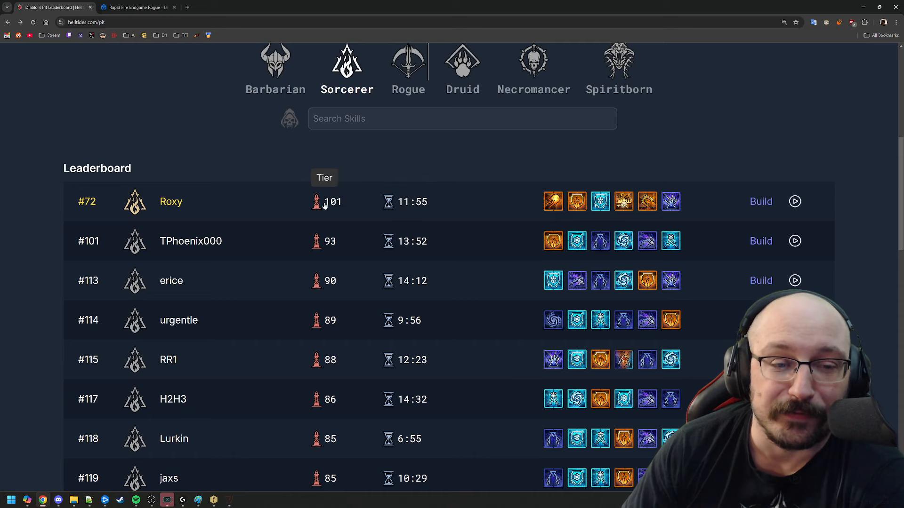
mouse_move(552, 202)
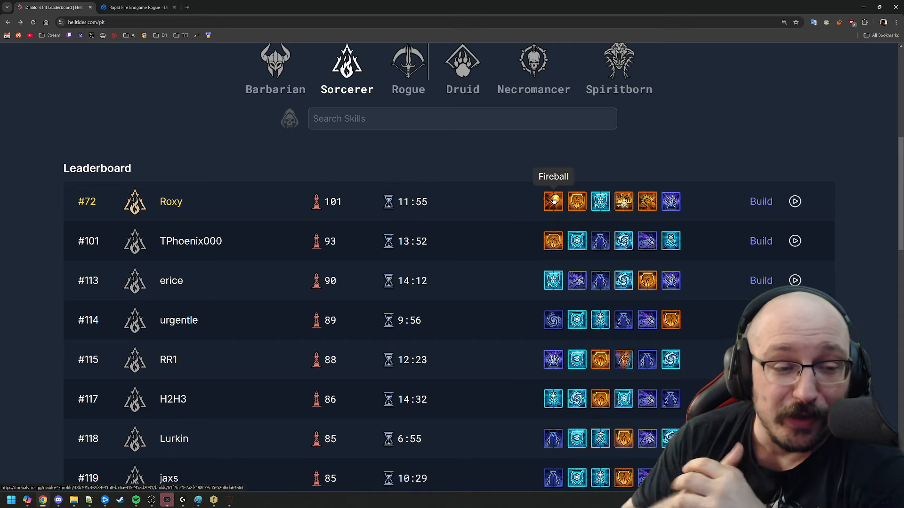
mouse_move(566, 245)
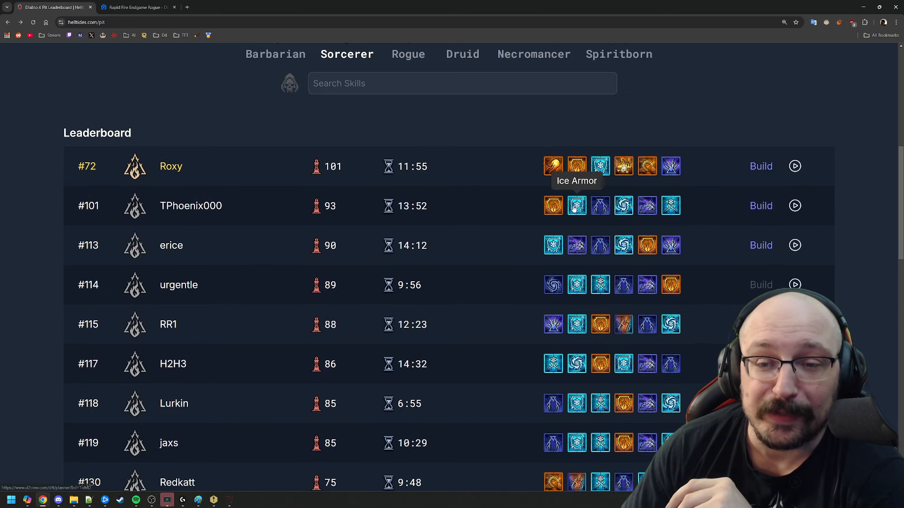
mouse_move(600, 166)
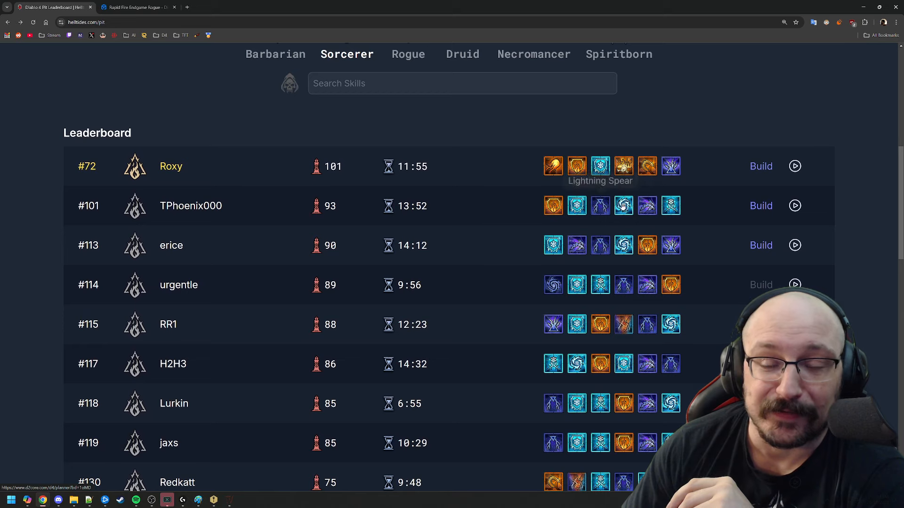
mouse_move(509, 191)
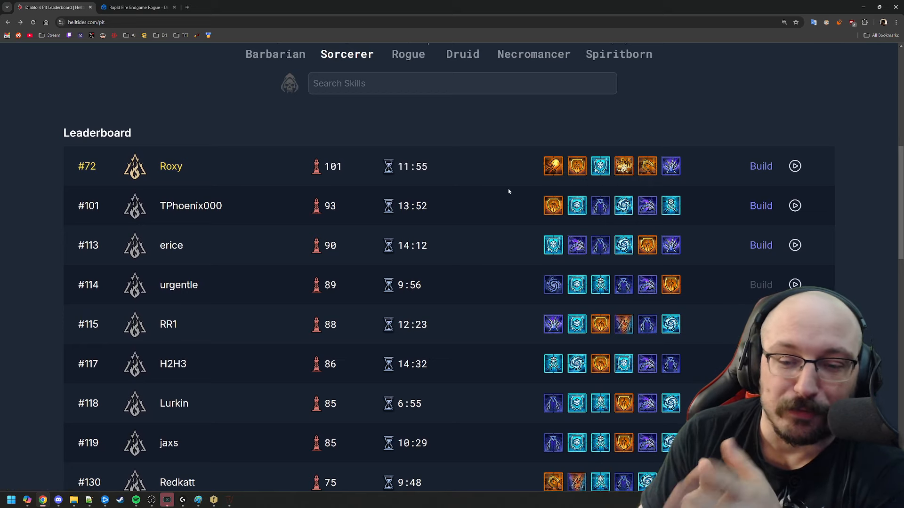
mouse_move(548, 183)
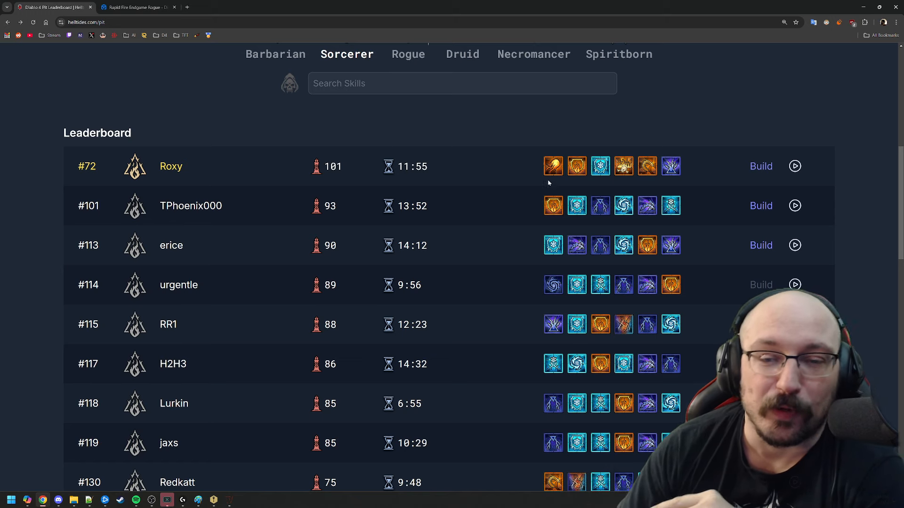
left_click(761, 166)
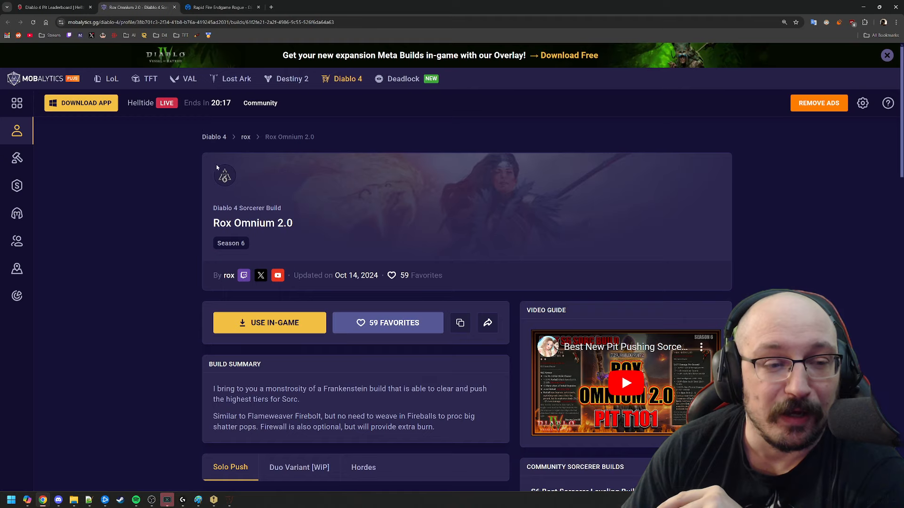
Scroll through Rox Omnium 2.0's skills and aspects, then open its video guide
scroll("down", 3)
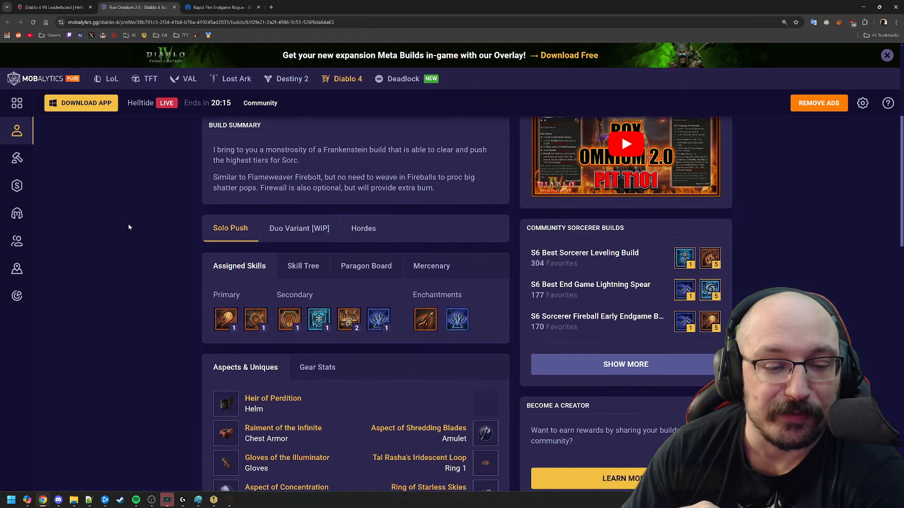
scroll("down", 3)
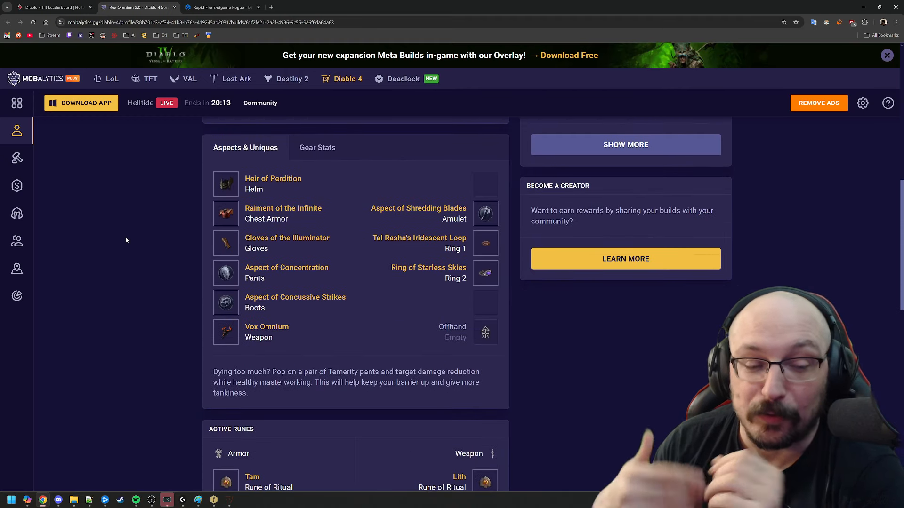
mouse_move(209, 221)
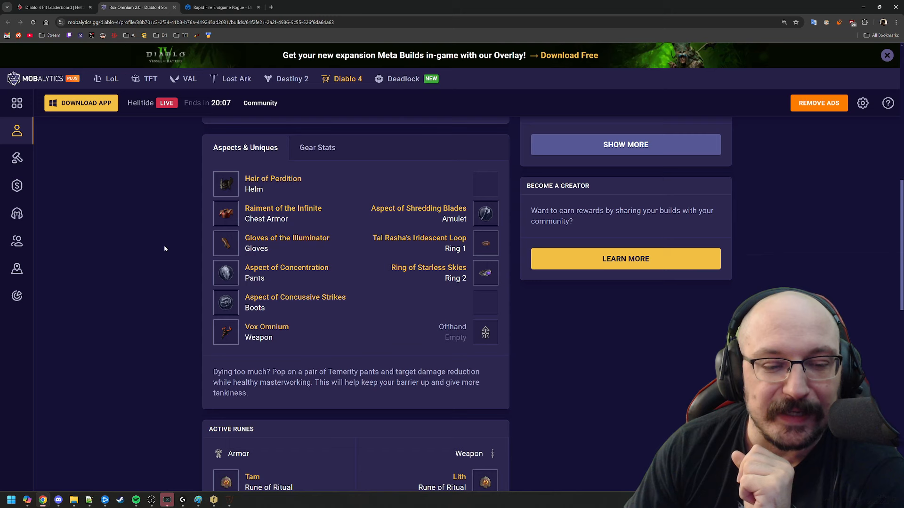
scroll("up", 3)
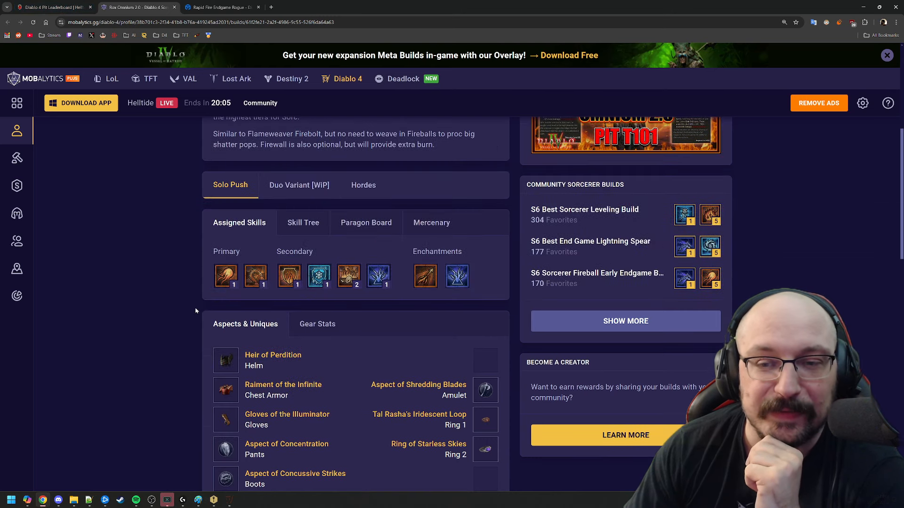
left_click(51, 7)
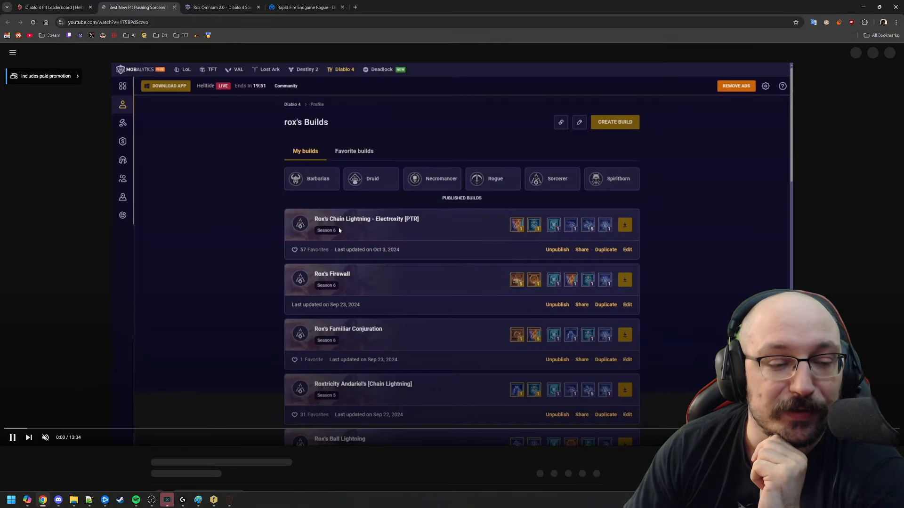
Skip through the Tier 101 sorcerer run video, then return to the pit leaderboard
left_click(239, 436)
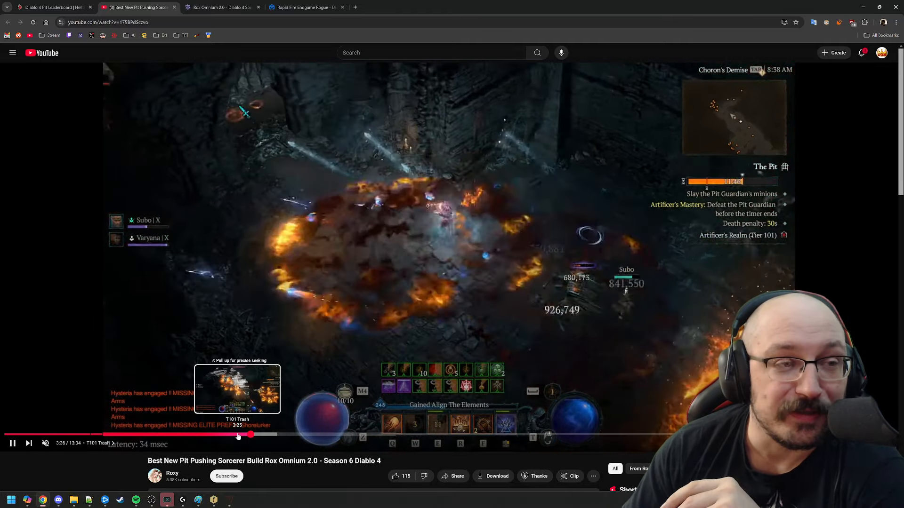
left_click(51, 7)
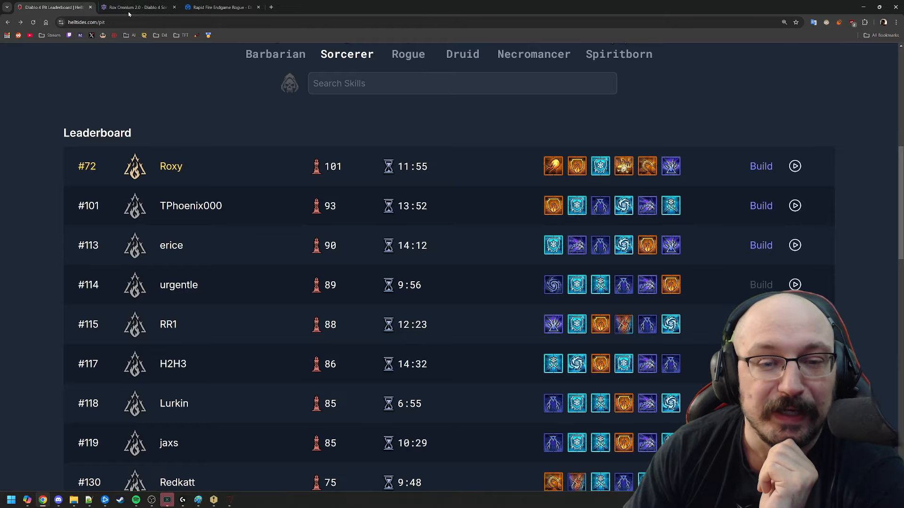
mouse_move(509, 236)
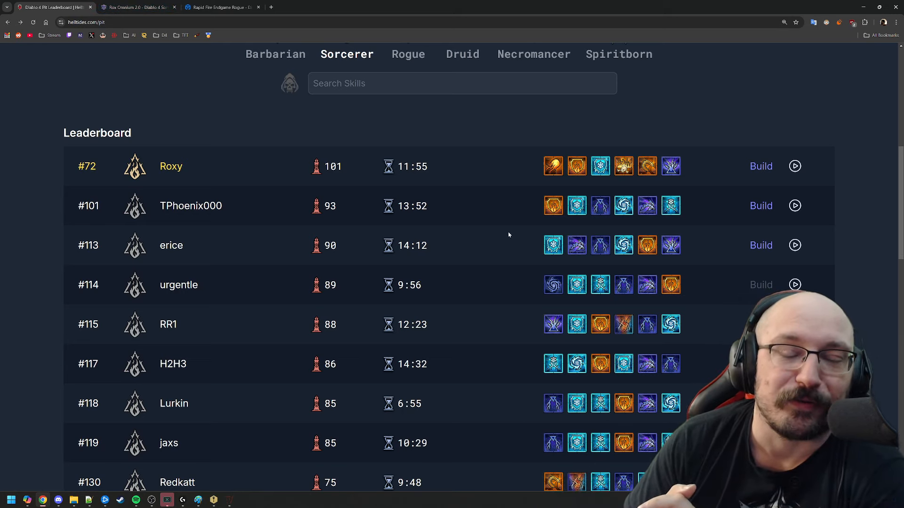
mouse_move(212, 472)
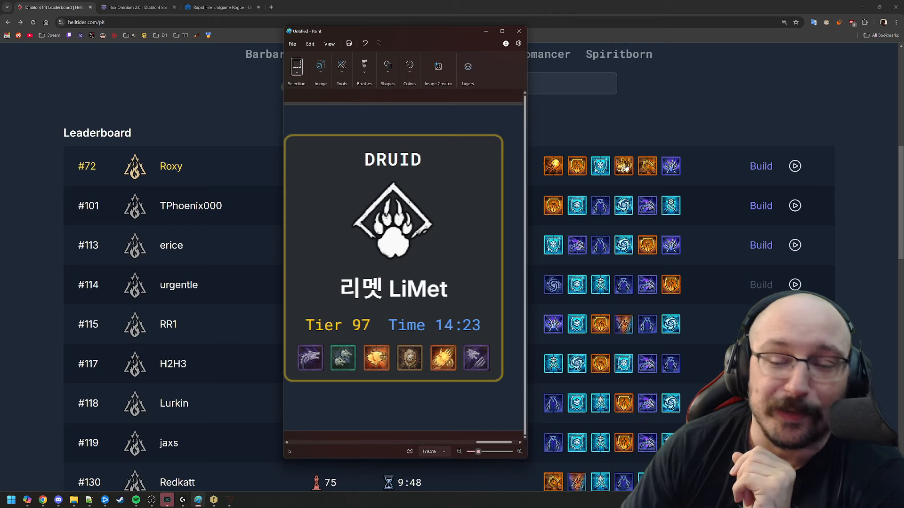
Close LiMet's Druid card (tier 97, 14:23) in Paint
left_click(517, 31)
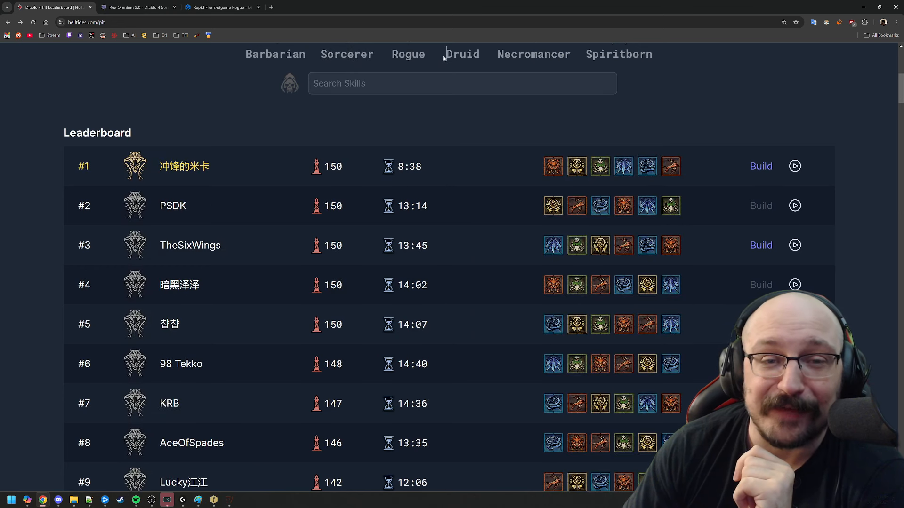
Filter the leaderboard to Druid and open LiMet's Pit 97 build on D4Builds.gg
left_click(462, 54)
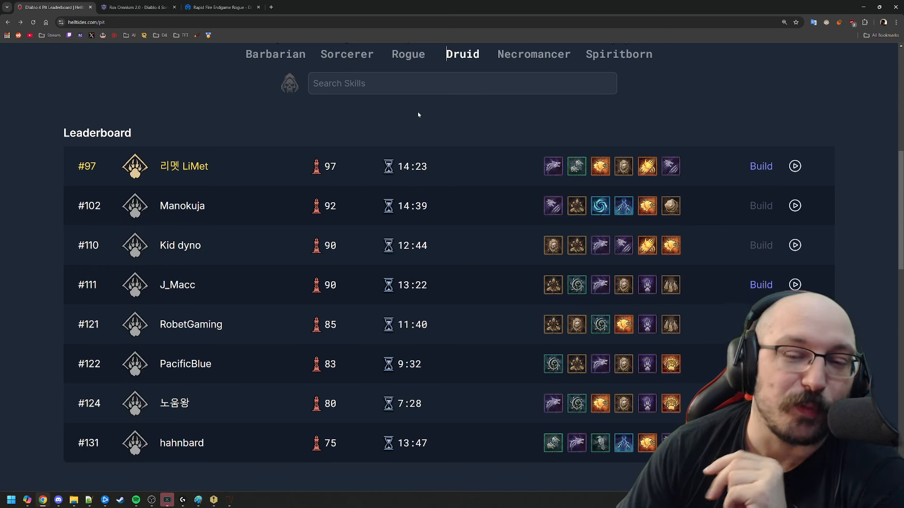
mouse_move(479, 139)
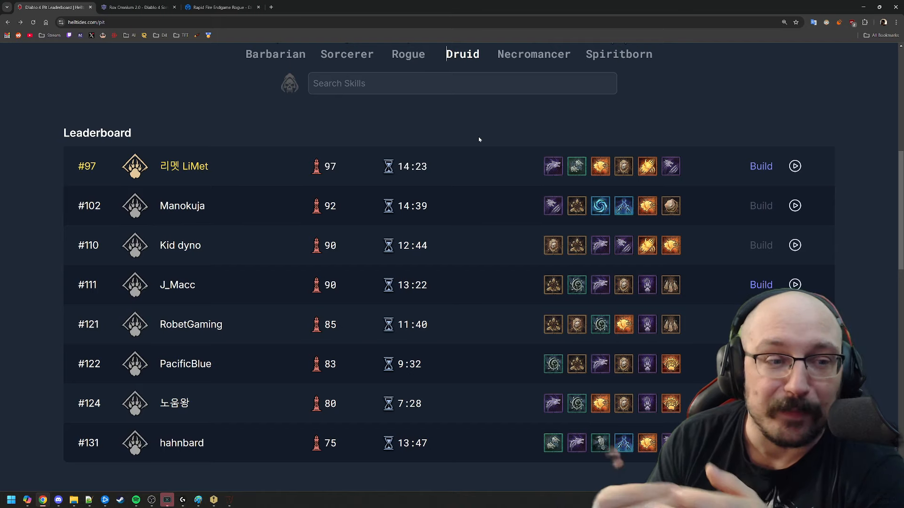
mouse_move(630, 151)
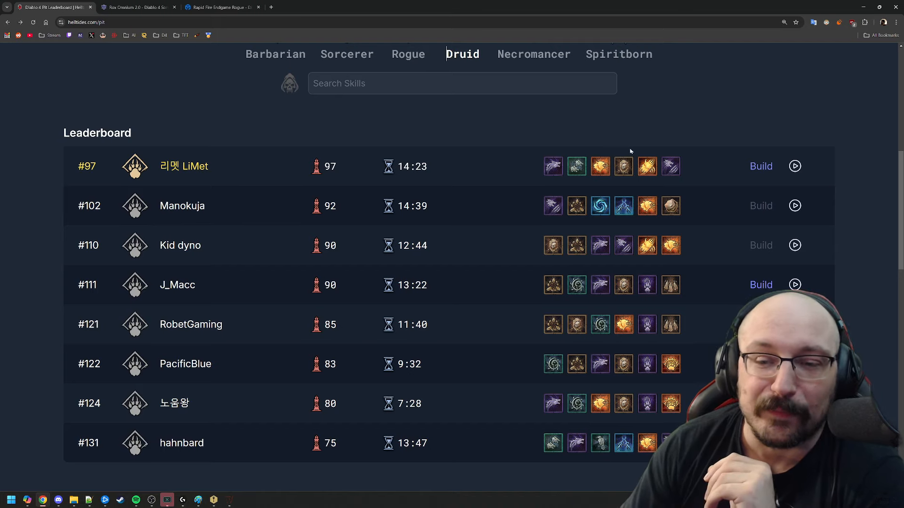
mouse_move(623, 206)
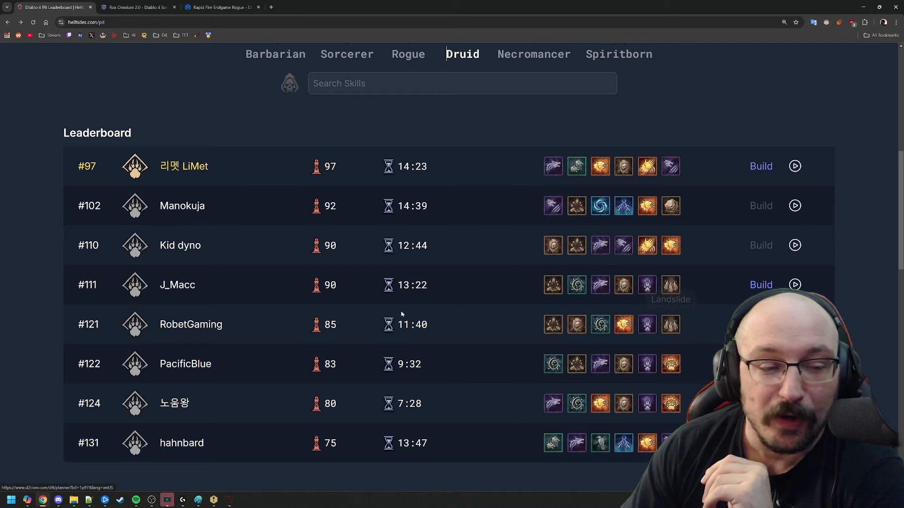
mouse_move(668, 324)
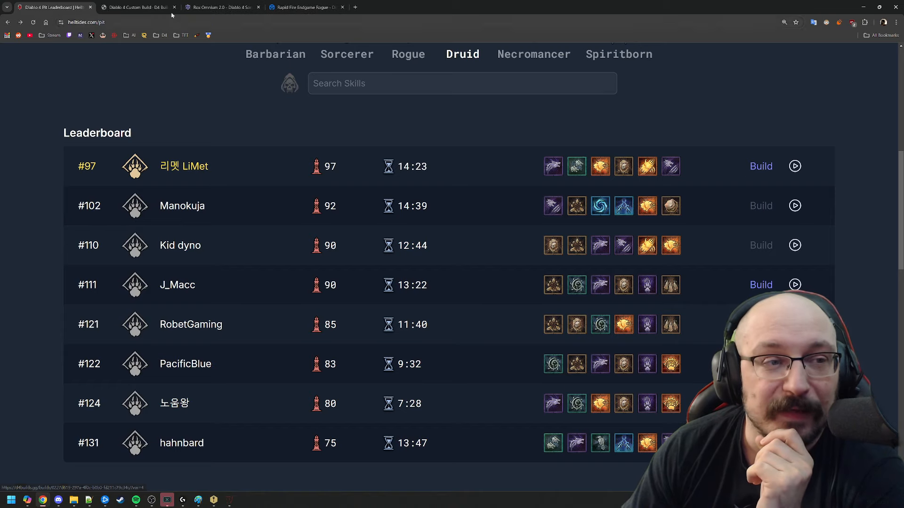
left_click(761, 166)
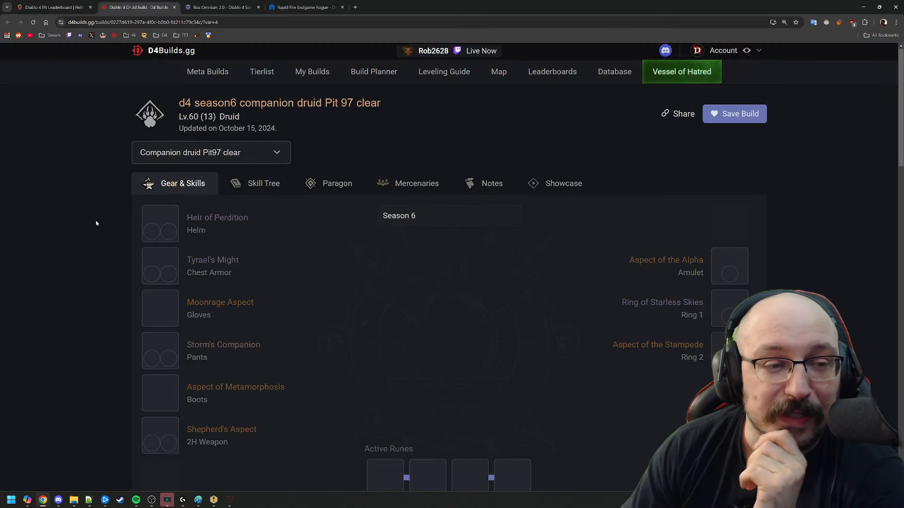
Scroll through the companion druid Pit 97 gear and runes, then return to the leaderboard tab
scroll("down", 3)
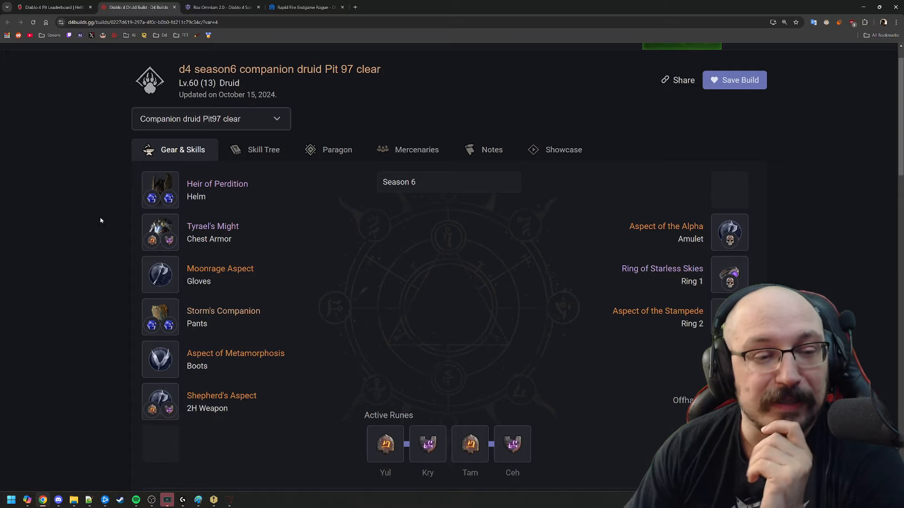
mouse_move(81, 198)
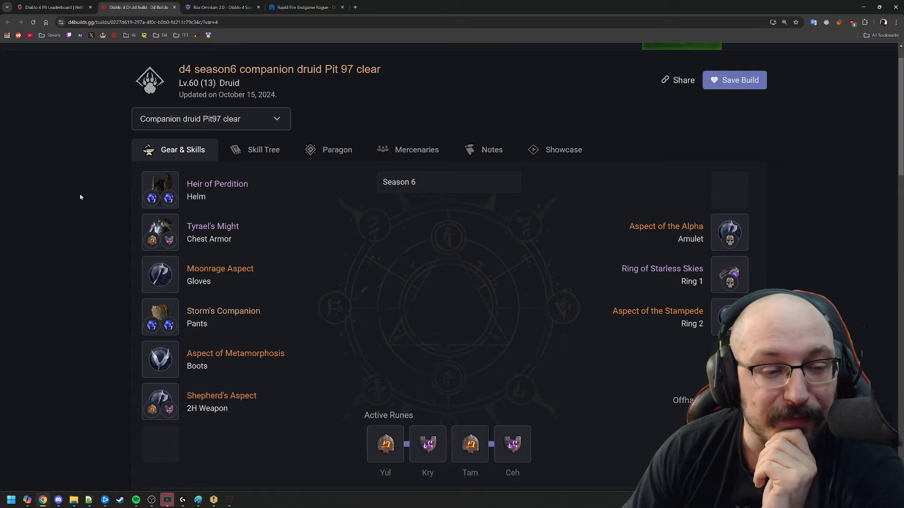
scroll("down", 3)
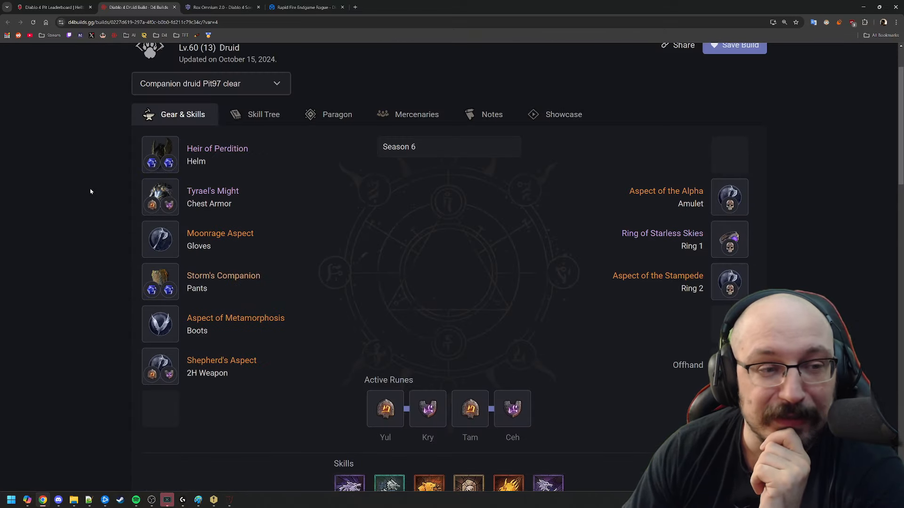
left_click(52, 7)
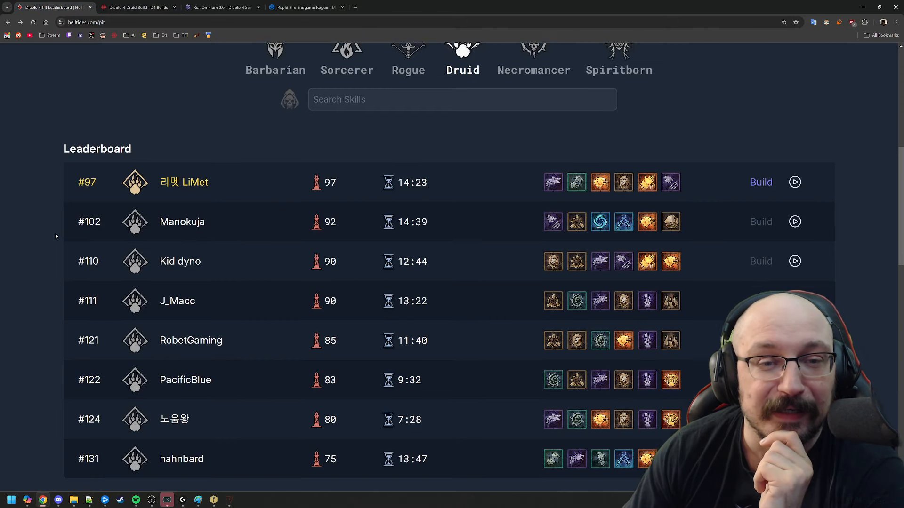
Filter the leaderboard to Spiritborn, showing 冲锋的米卡 at tier 150 on top
scroll("up", 3)
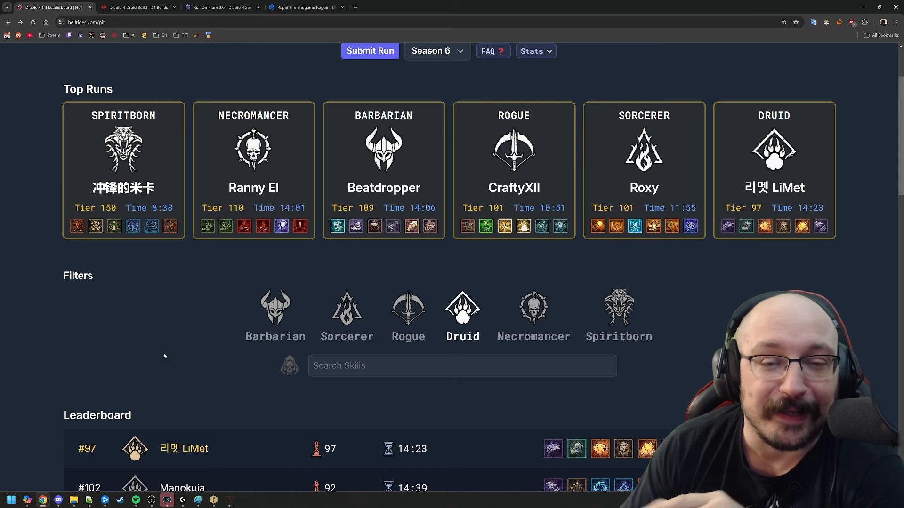
mouse_move(367, 314)
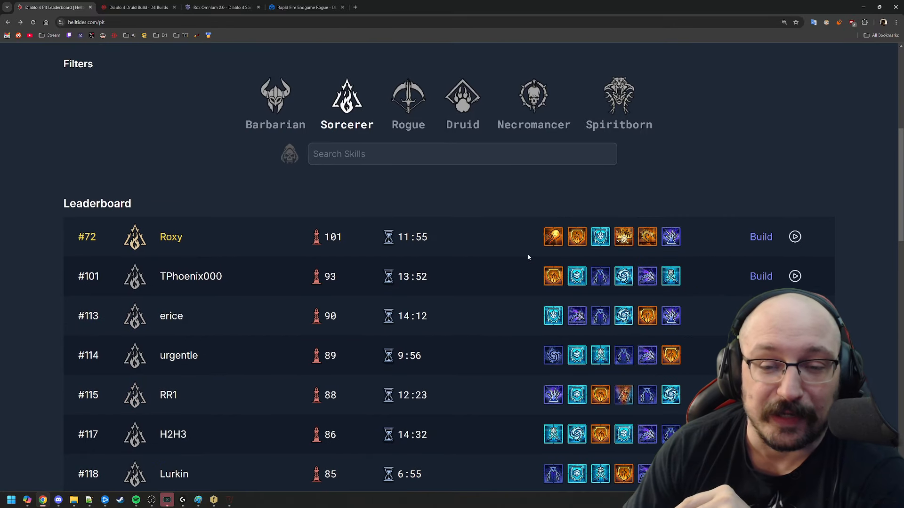
mouse_move(552, 237)
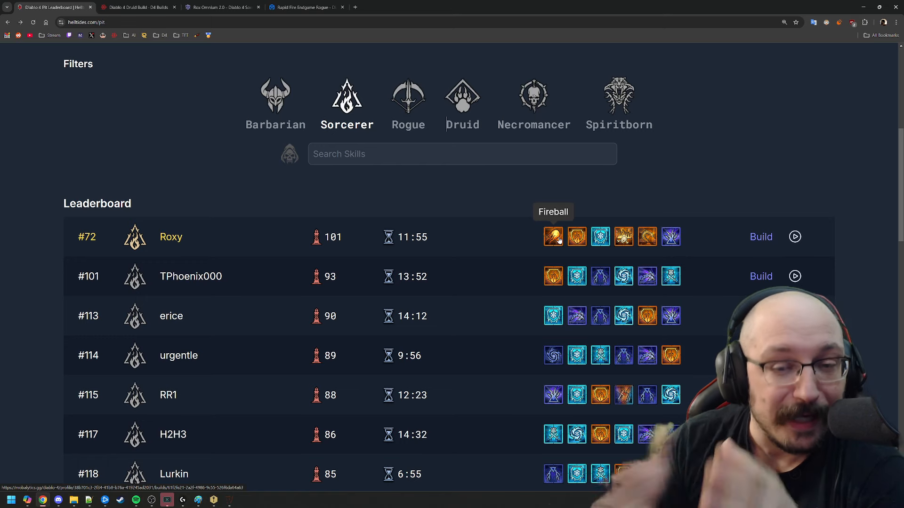
scroll("up", 3)
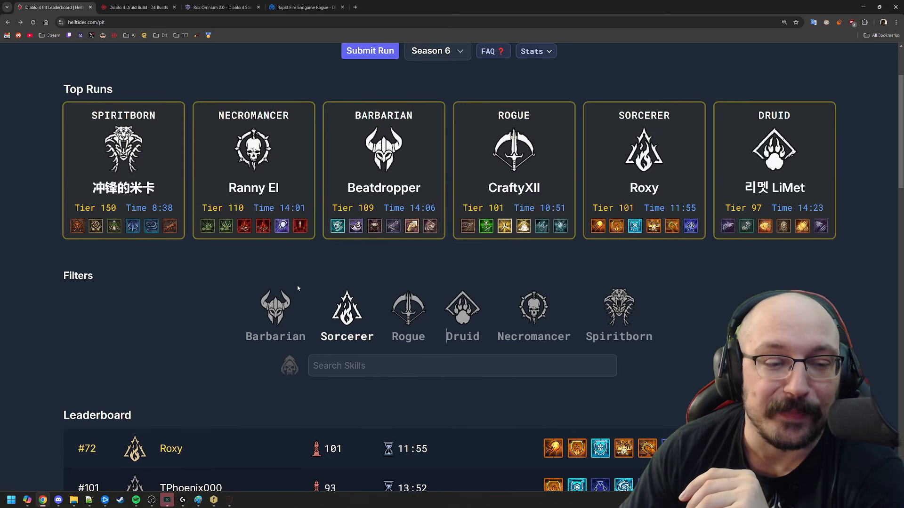
left_click(618, 305)
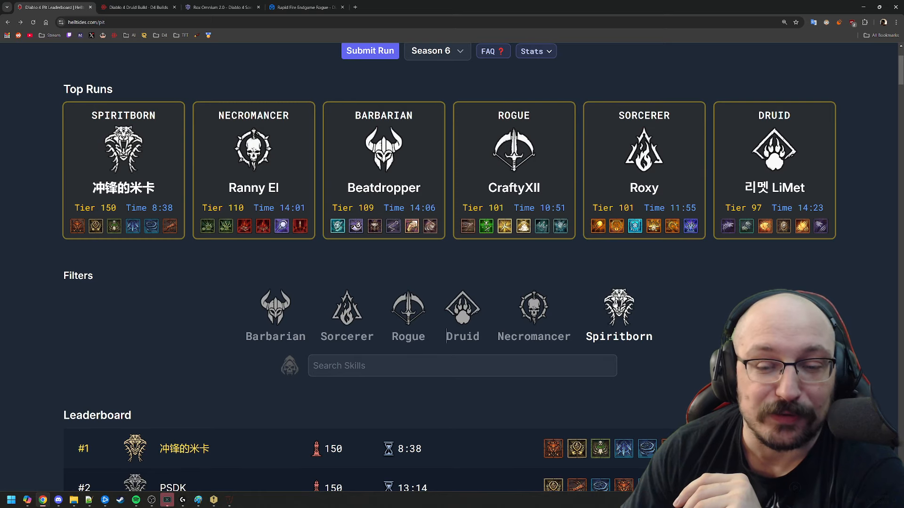
Open the FAQ beside the Season 6 dropdown covering data sources and run submission
scroll("down", 3)
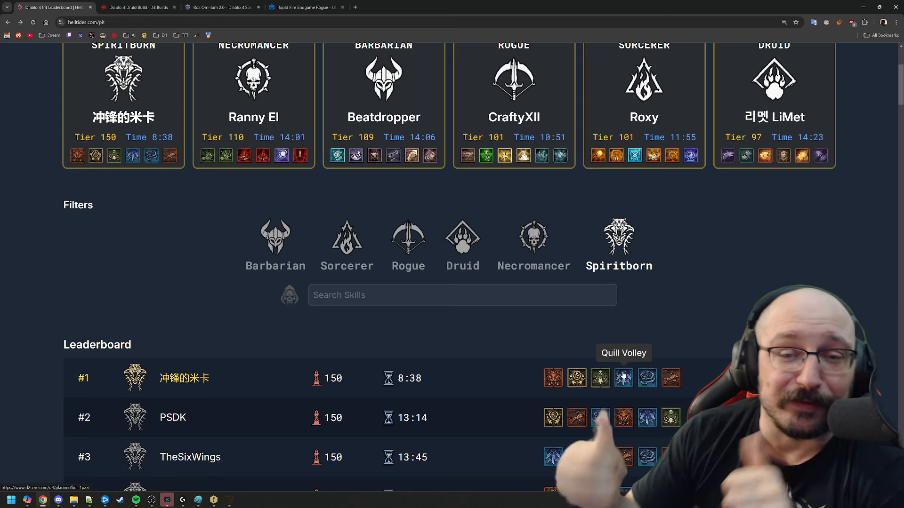
scroll("up", 3)
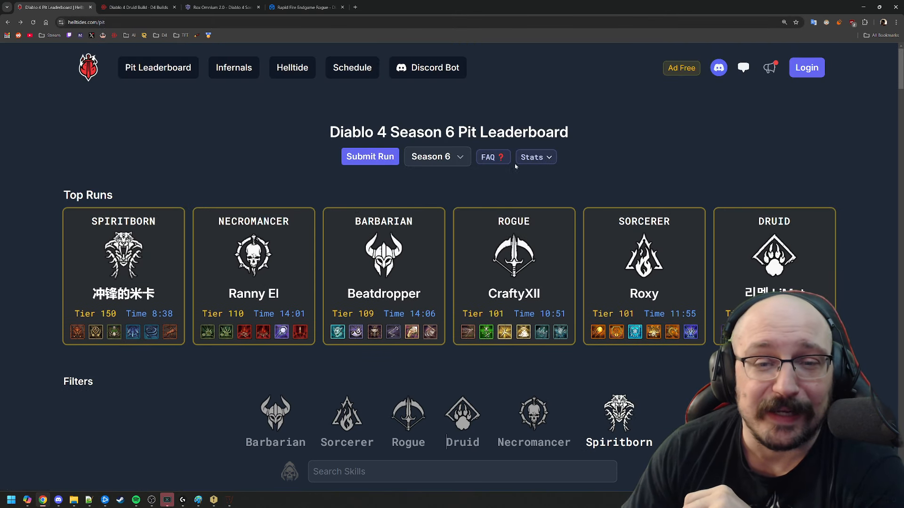
left_click(487, 157)
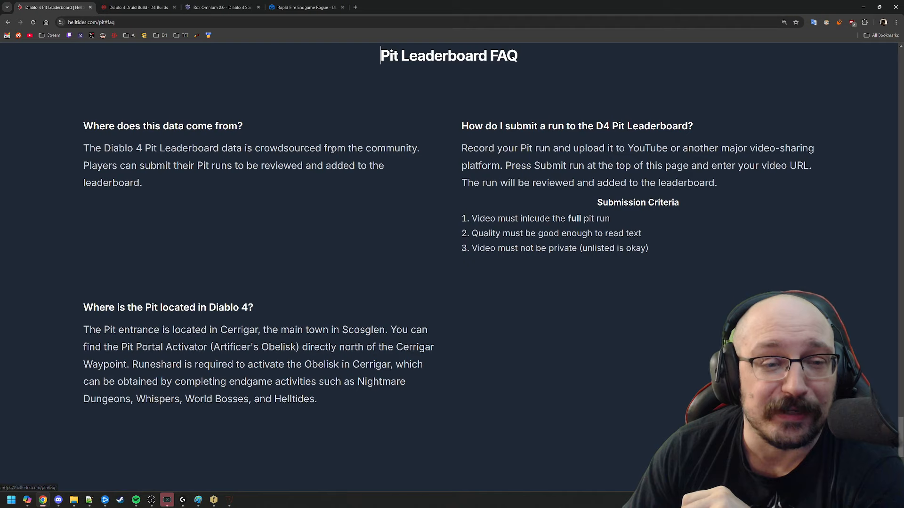
mouse_move(423, 176)
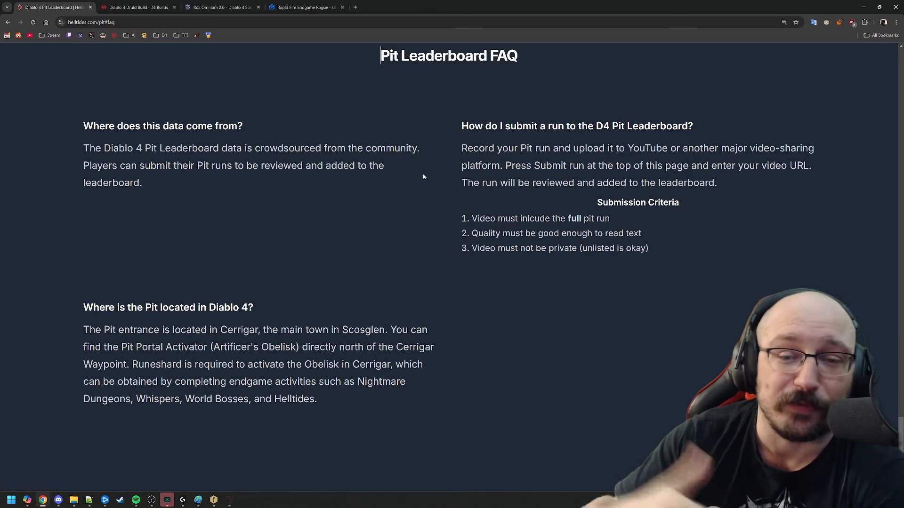